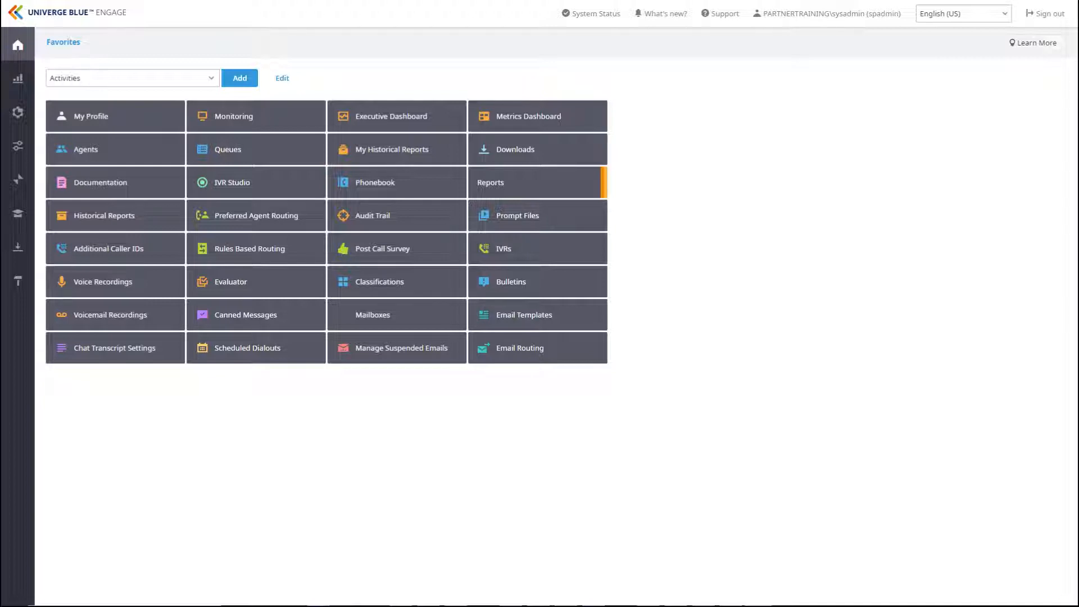
{"action": "mouse_move", "coordinate": [17, 281]}
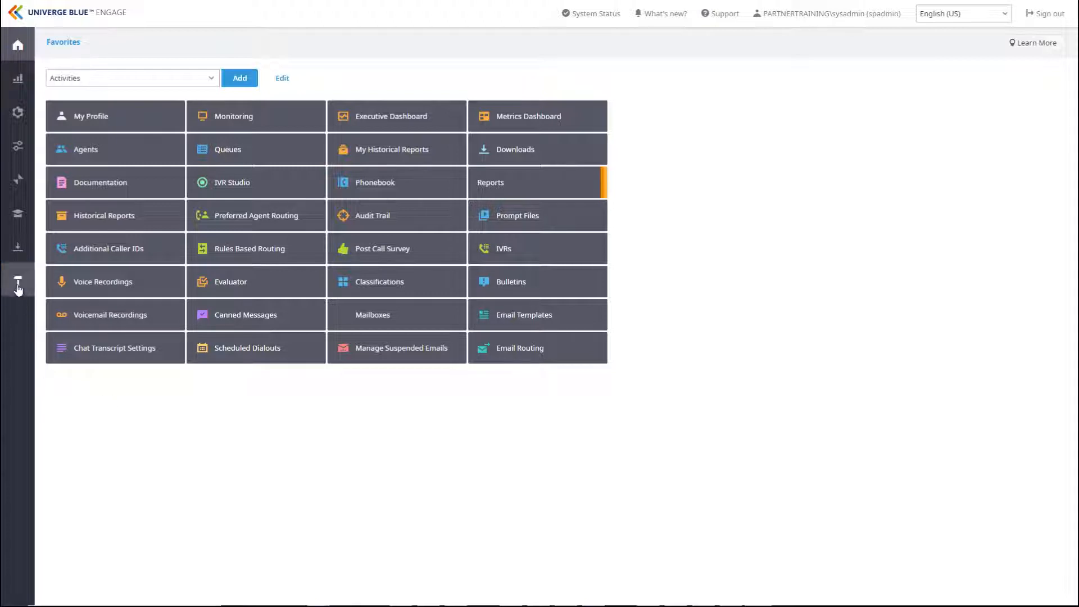
Open the Evaluator tool from Tools to show the seven-evaluation Evaluations list
{"action": "left_click", "coordinate": [17, 281]}
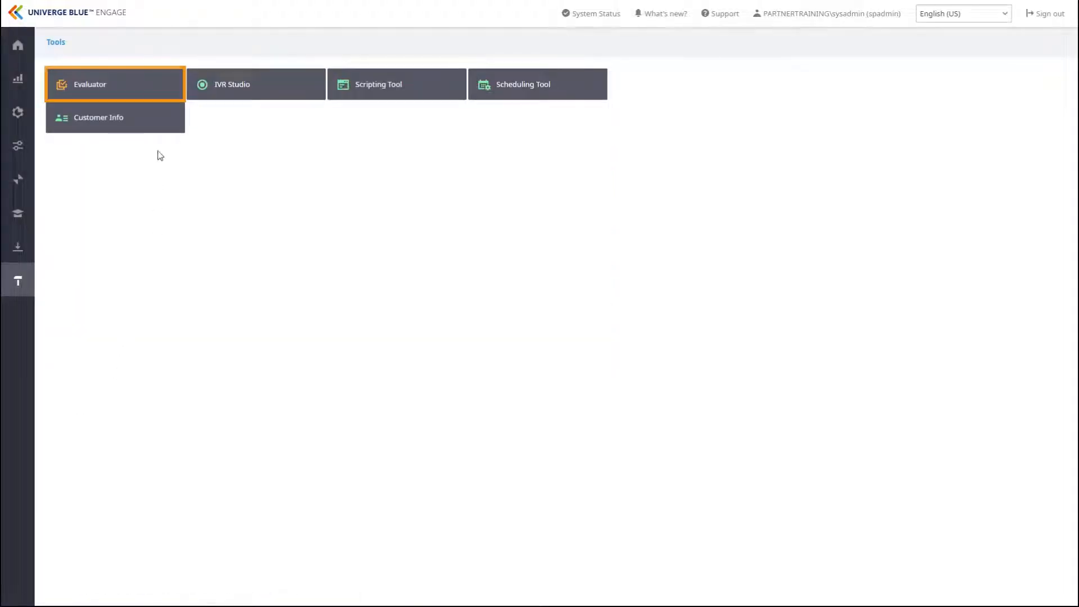
{"action": "left_click", "coordinate": [115, 84]}
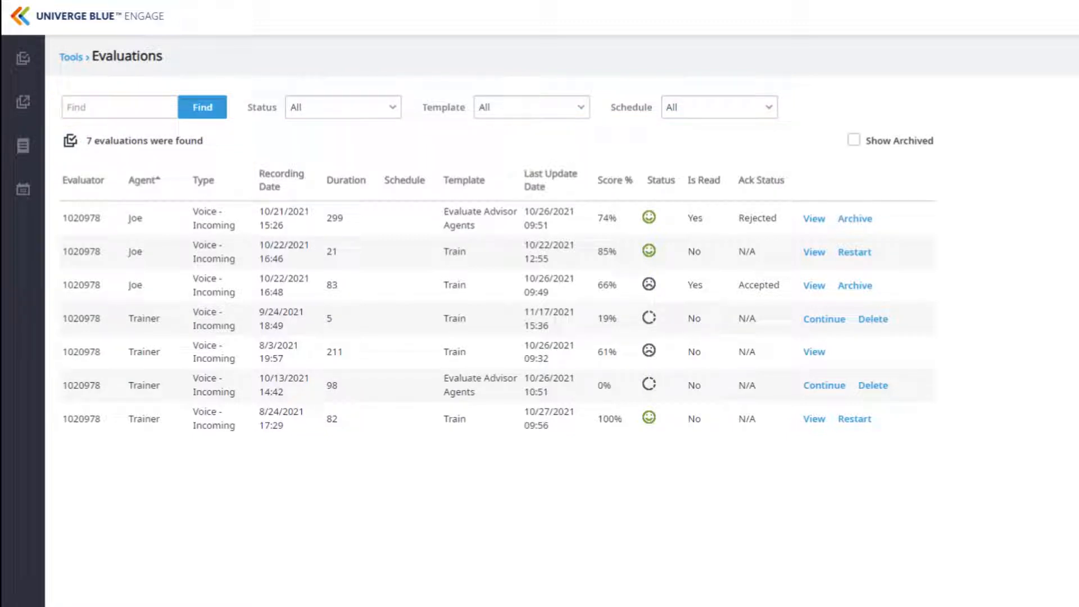
{"action": "left_click", "coordinate": [343, 107]}
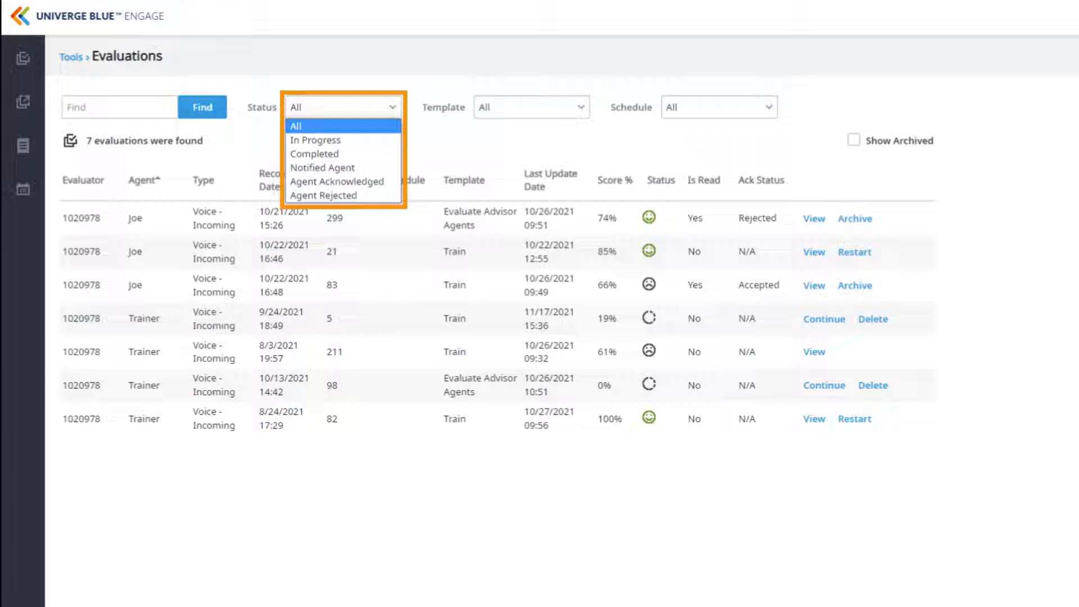
{"action": "mouse_move", "coordinate": [317, 140]}
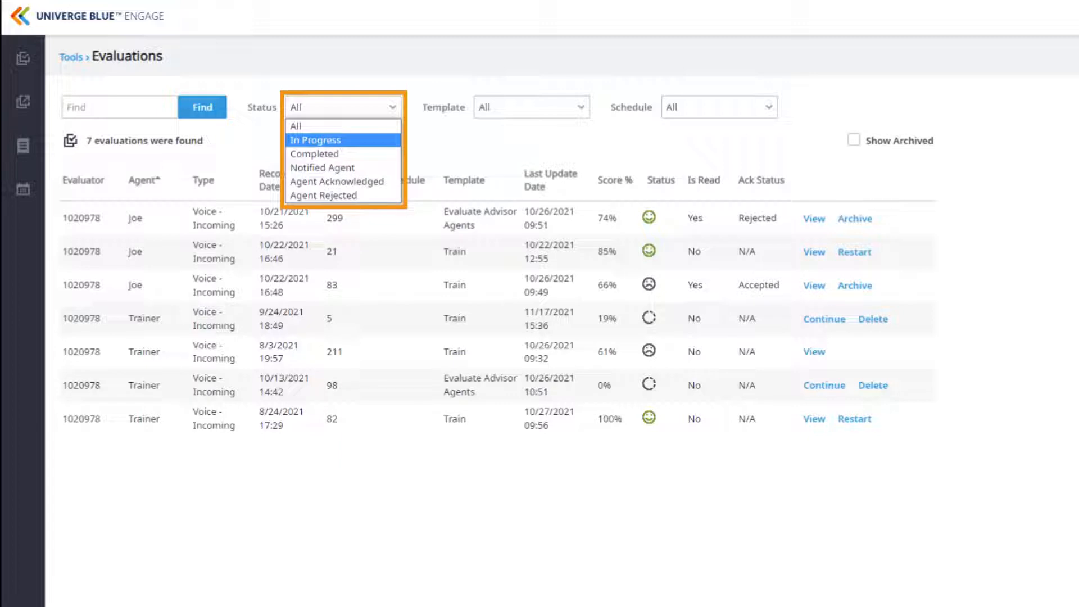
{"action": "mouse_move", "coordinate": [315, 153]}
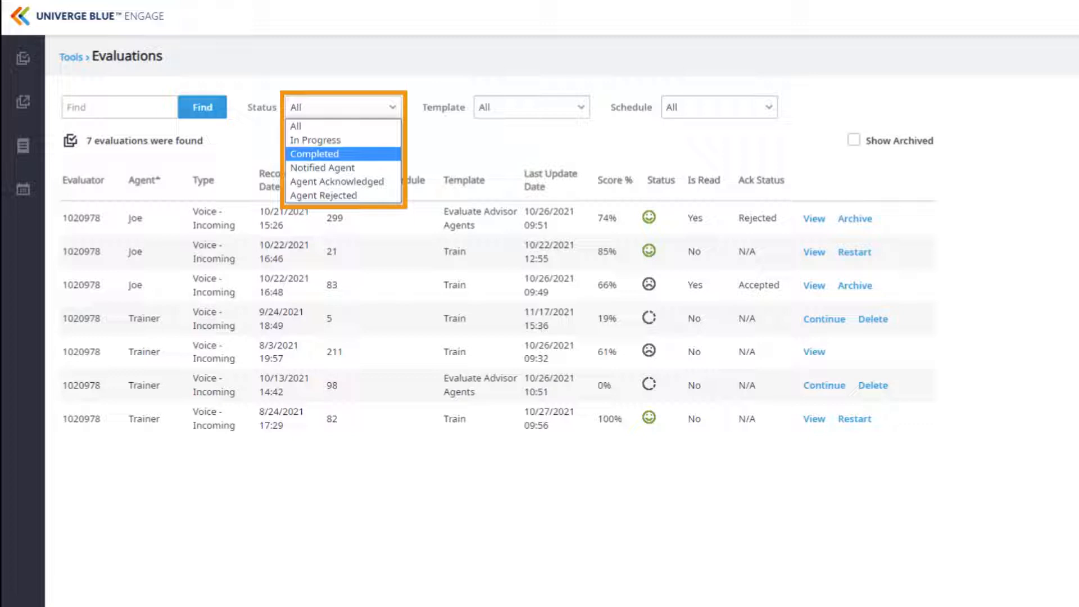
{"action": "mouse_move", "coordinate": [321, 167]}
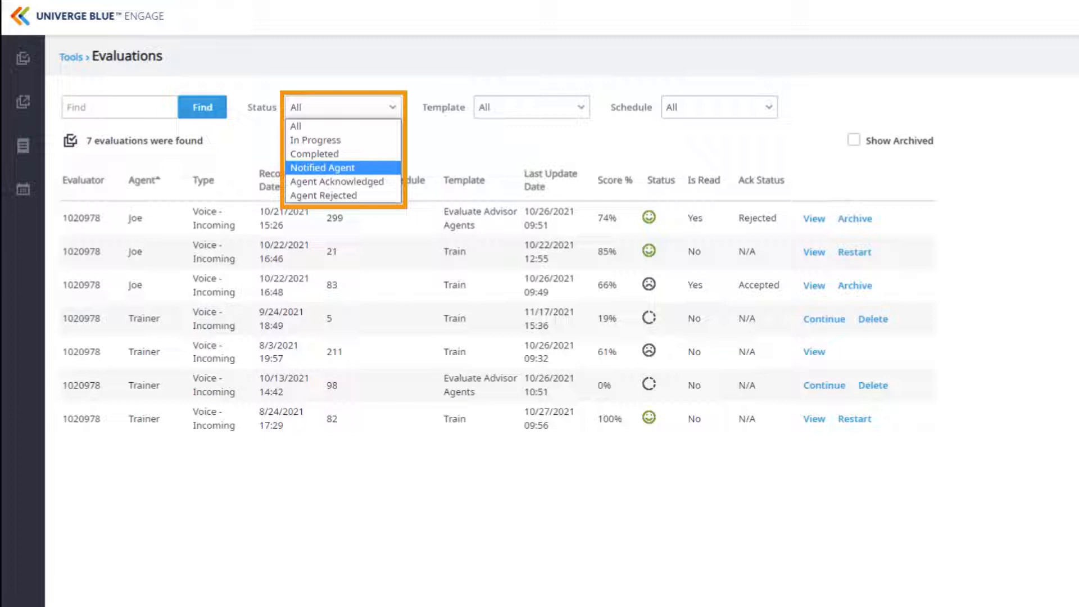
{"action": "mouse_move", "coordinate": [337, 181]}
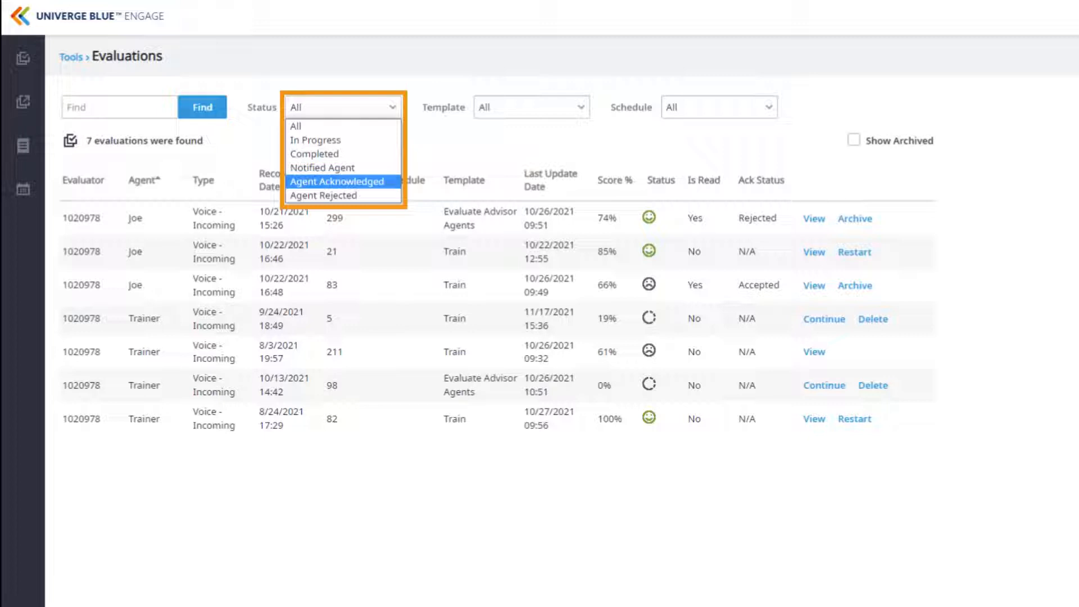
{"action": "mouse_move", "coordinate": [324, 195]}
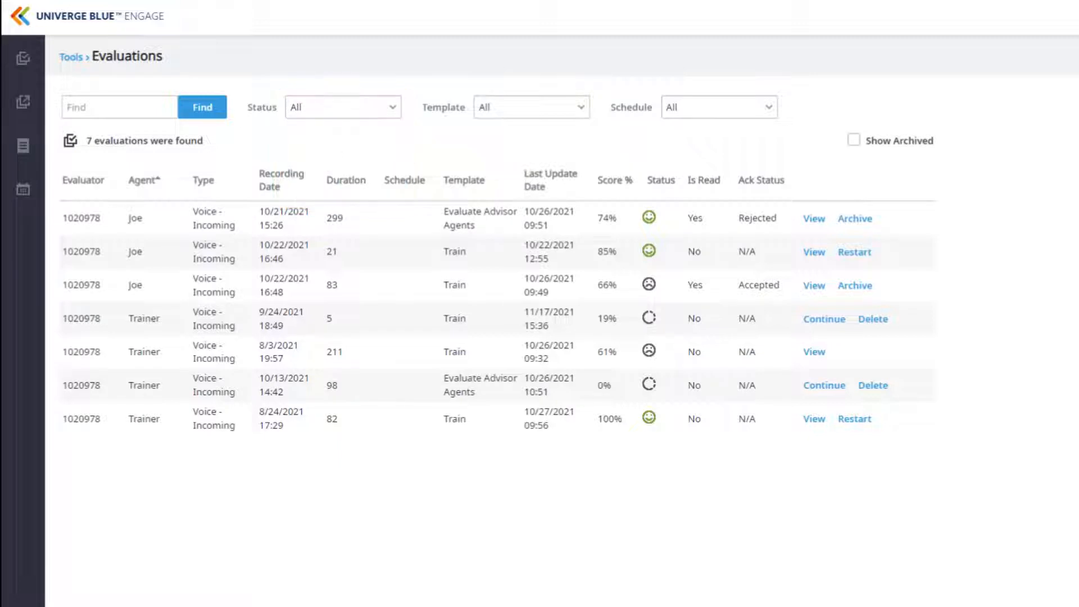
Leave the Template filter unchanged and enable Show Archived to list archived evaluations
{"action": "left_click", "coordinate": [530, 107]}
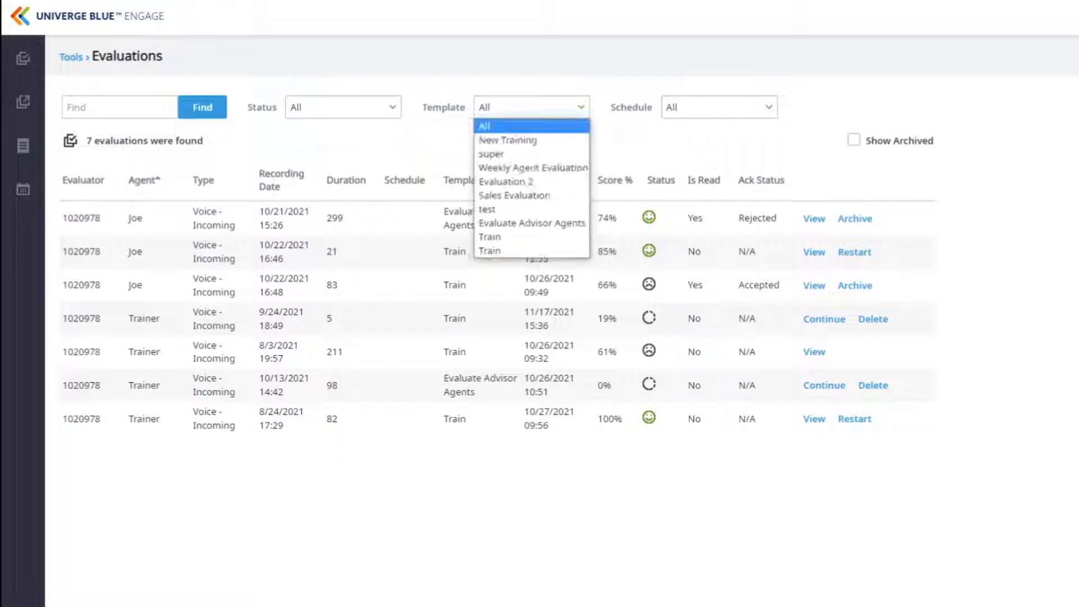
{"action": "left_click", "coordinate": [719, 107]}
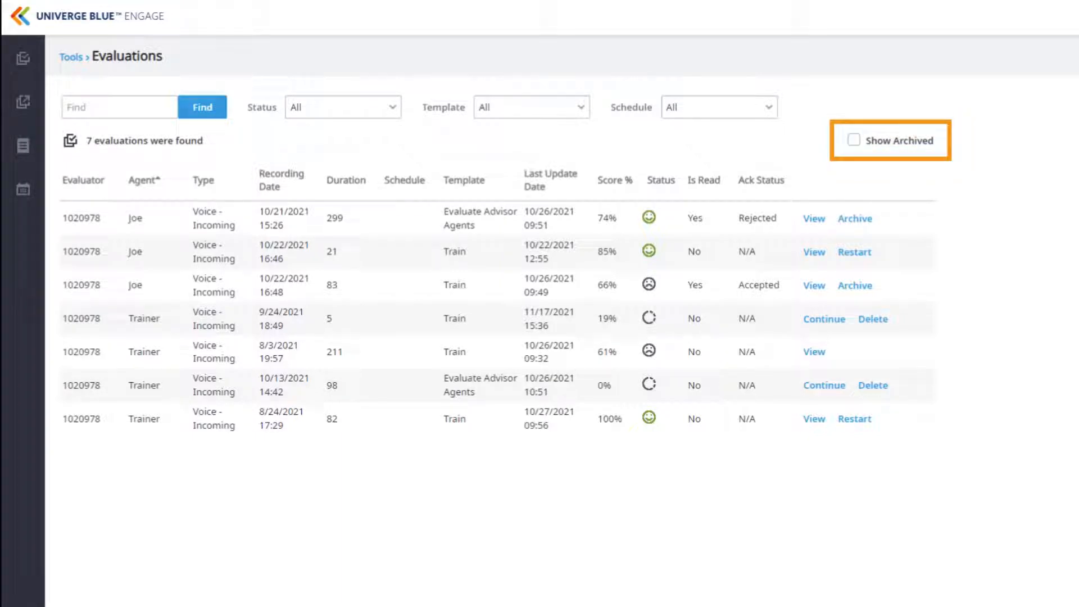
{"action": "left_click", "coordinate": [855, 140]}
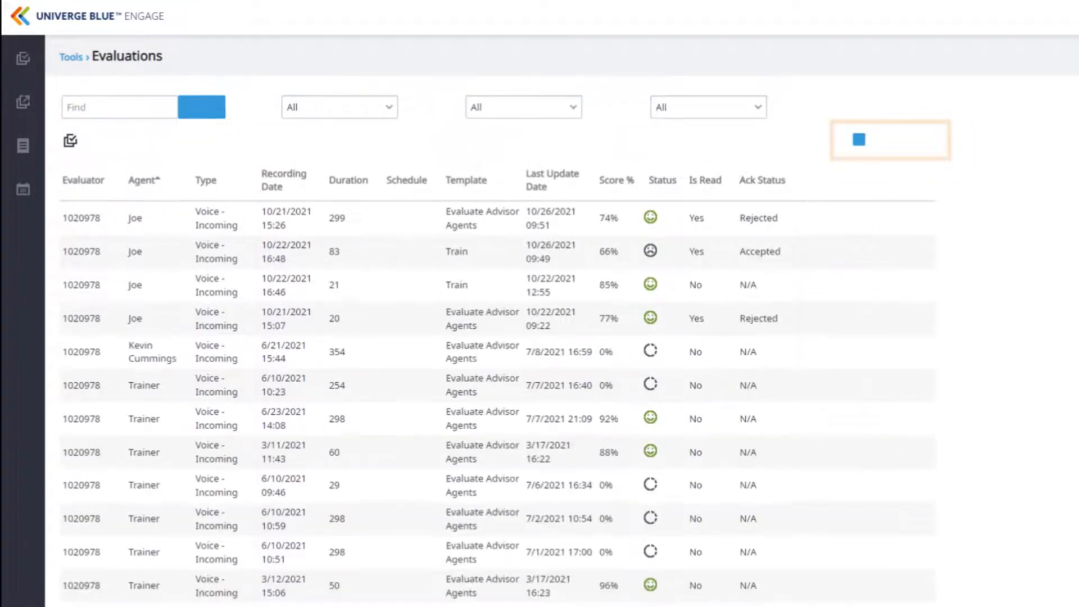
Untick Show Archived and review the Evaluator through Is Read column headers
{"action": "left_click", "coordinate": [202, 107]}
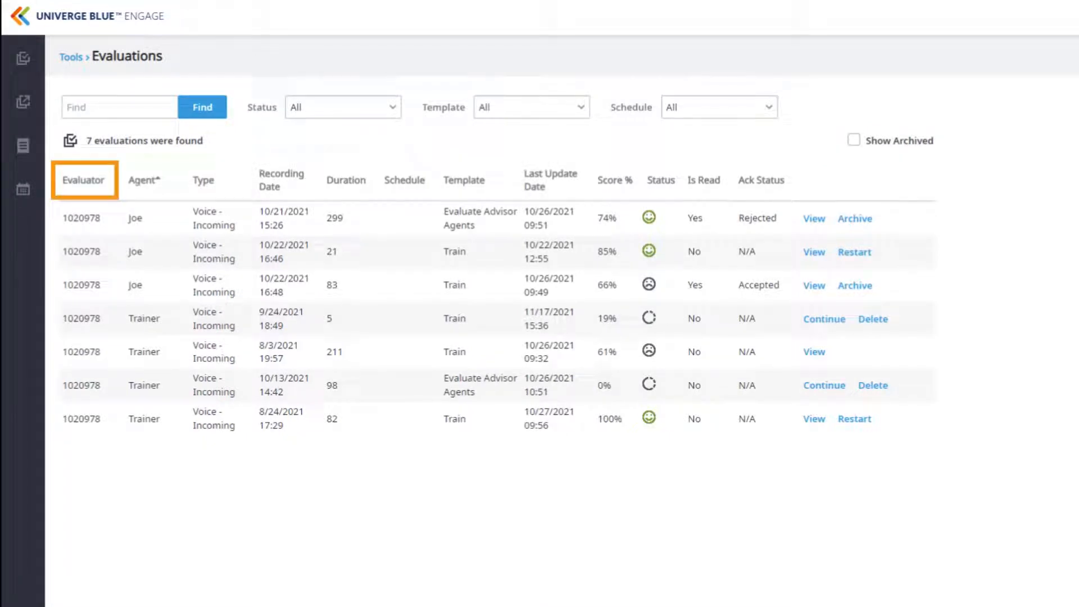
{"action": "left_click", "coordinate": [144, 180]}
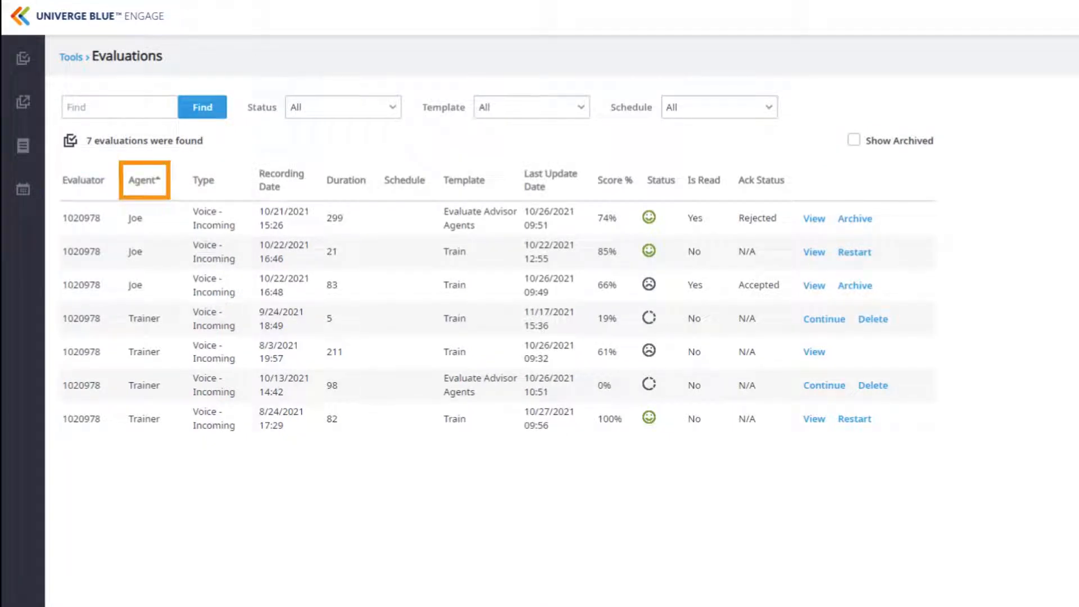
{"action": "left_click", "coordinate": [203, 180]}
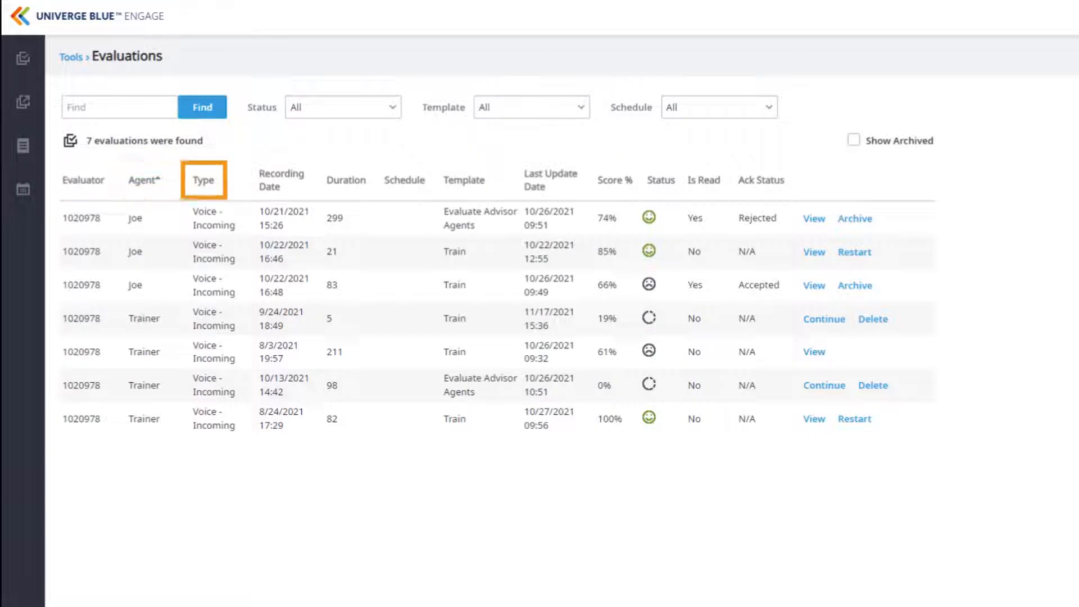
{"action": "left_click", "coordinate": [280, 180]}
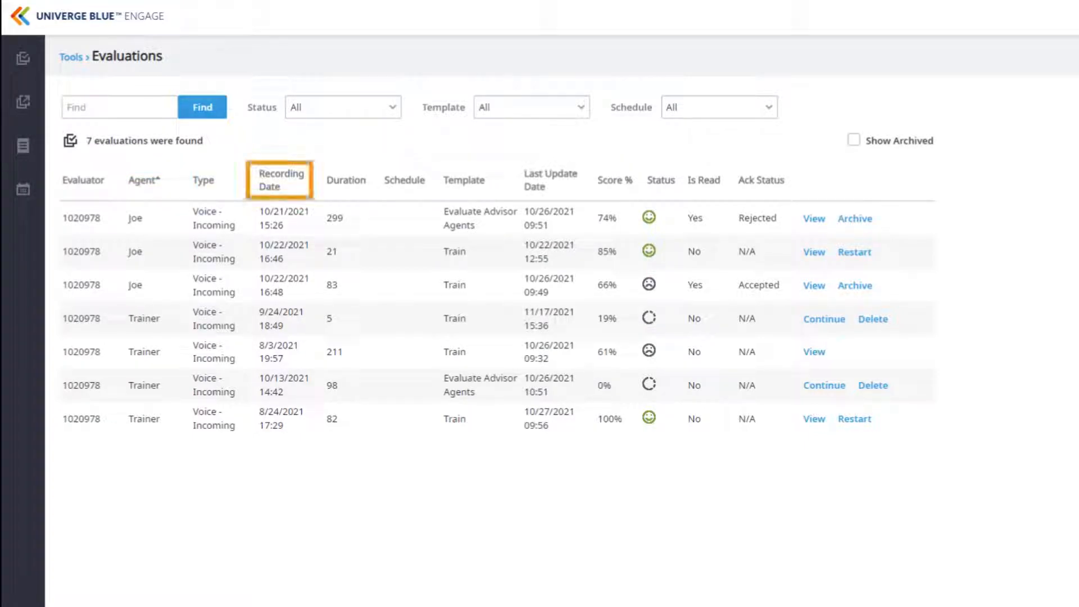
{"action": "left_click", "coordinate": [346, 180]}
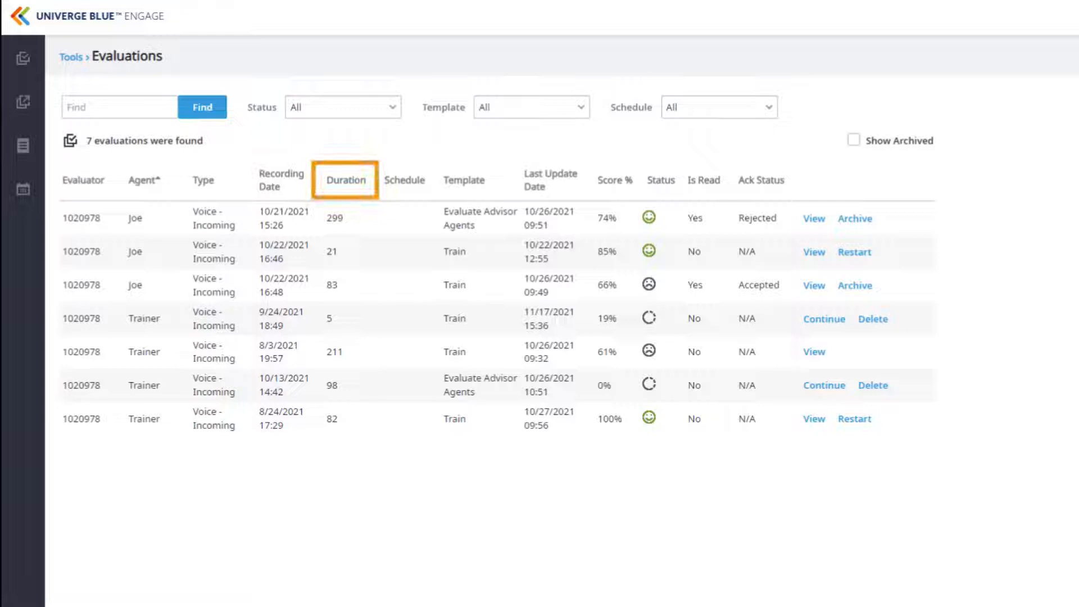
{"action": "left_click", "coordinate": [405, 180]}
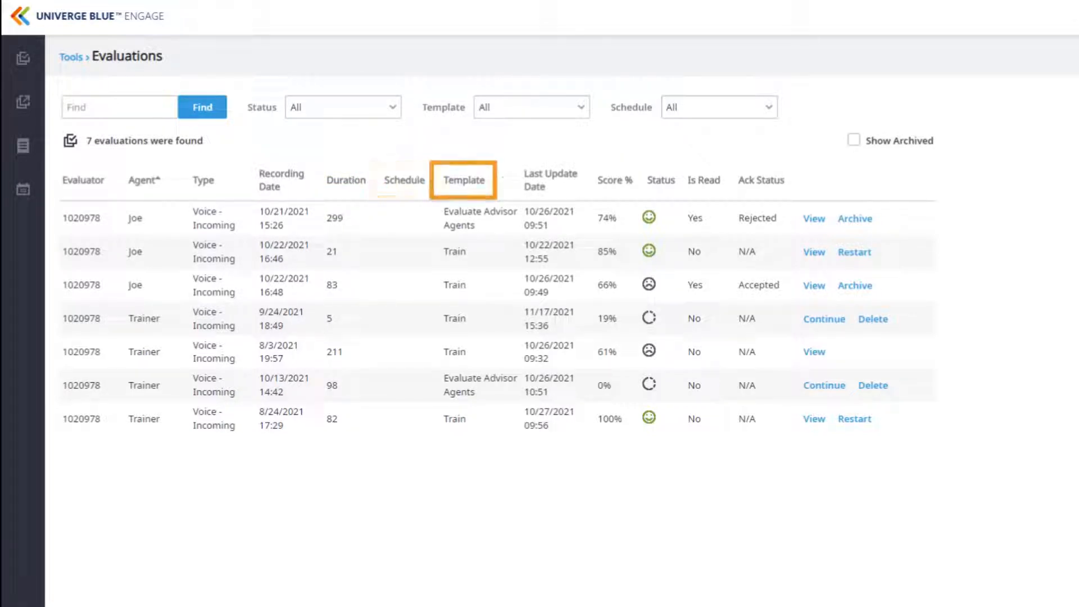
{"action": "left_click", "coordinate": [550, 180]}
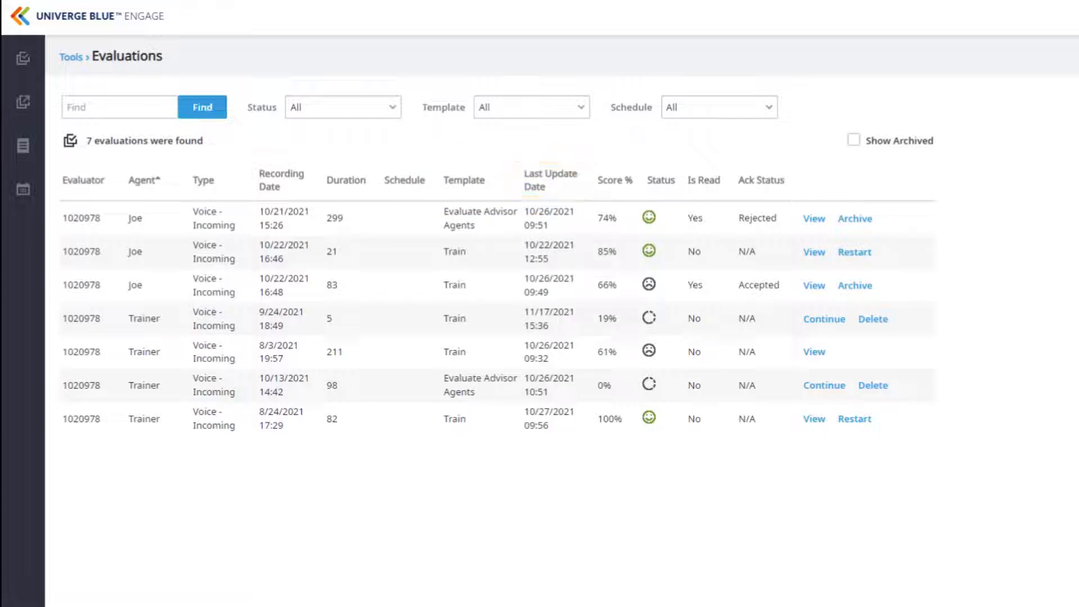
{"action": "left_click", "coordinate": [613, 180]}
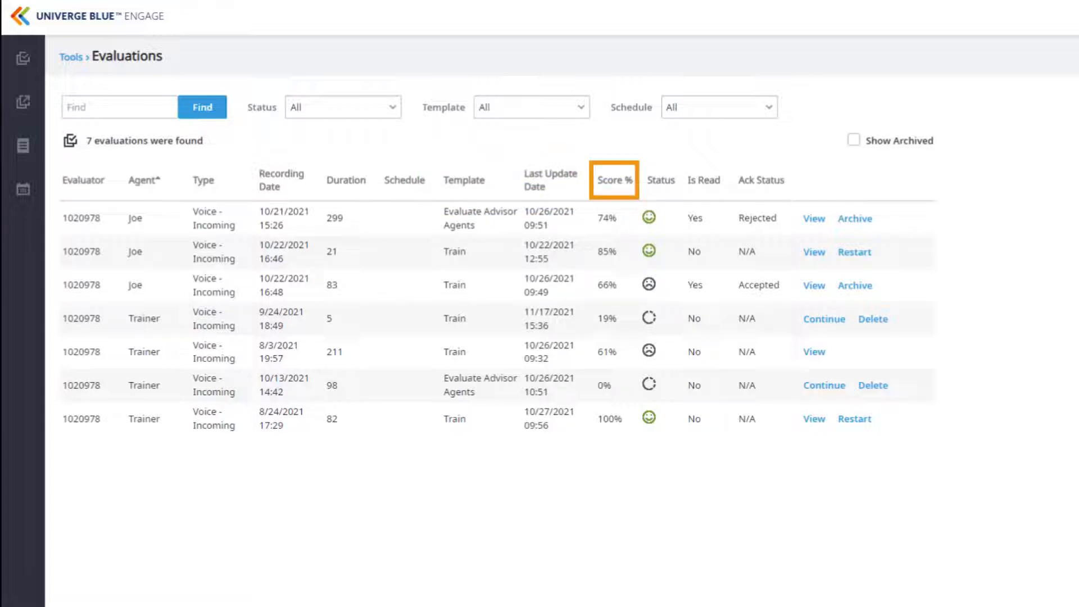
{"action": "left_click", "coordinate": [660, 179]}
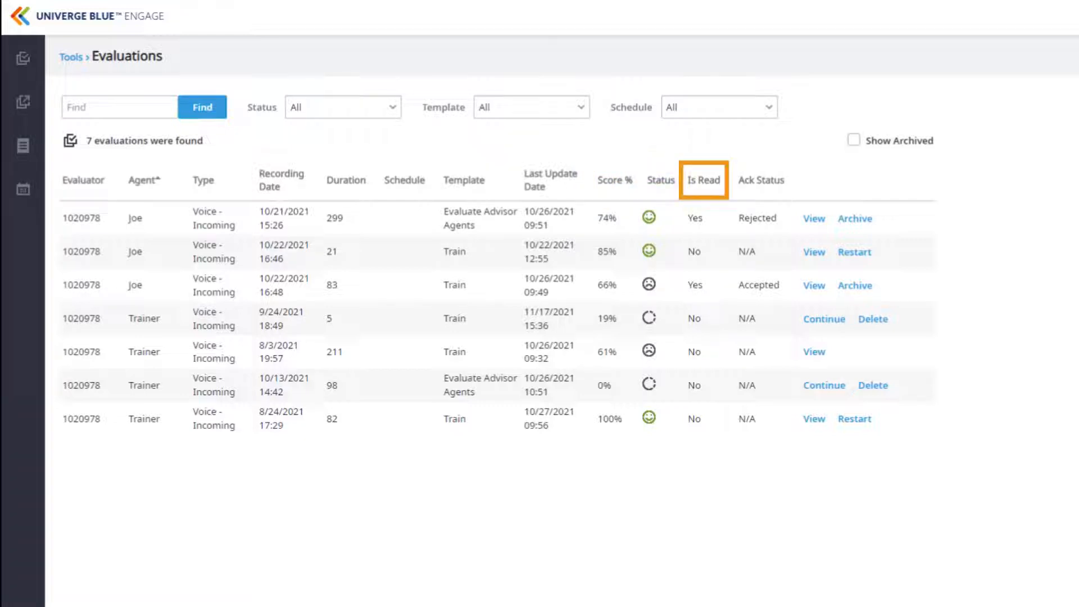
{"action": "left_click", "coordinate": [761, 180]}
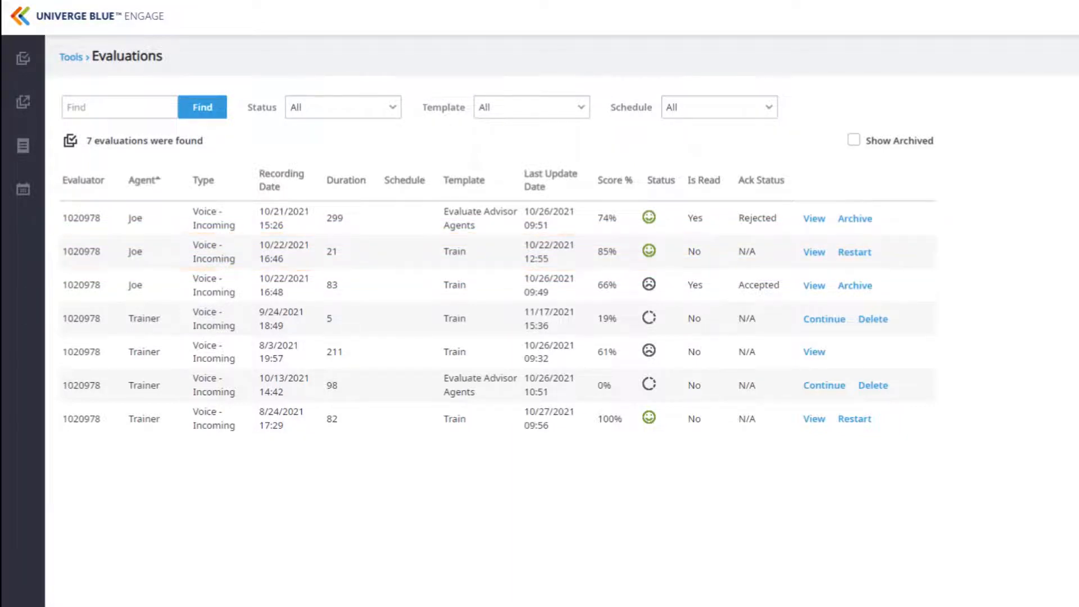
{"action": "mouse_move", "coordinate": [855, 252]}
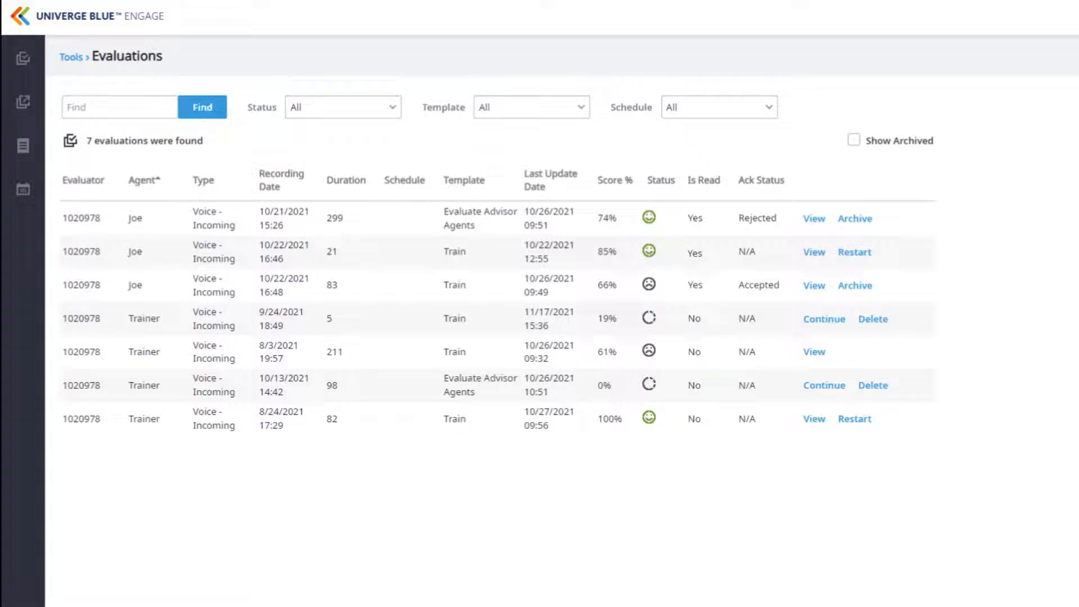
Refresh the list and confirm Joe's 85% Train evaluation is read and Accepted
{"action": "left_click", "coordinate": [854, 252]}
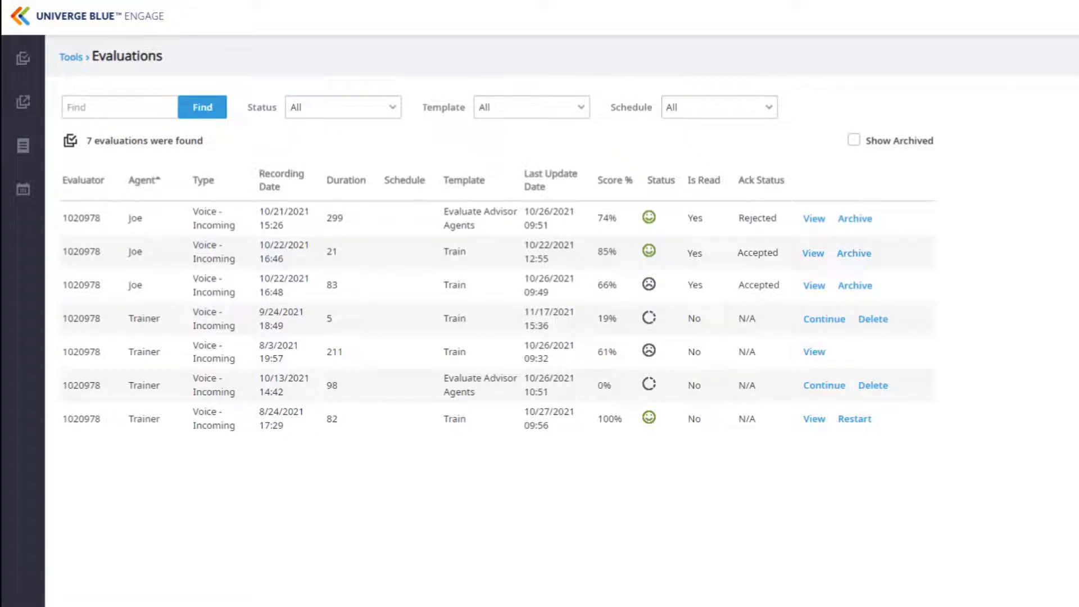
{"action": "mouse_move", "coordinate": [813, 253]}
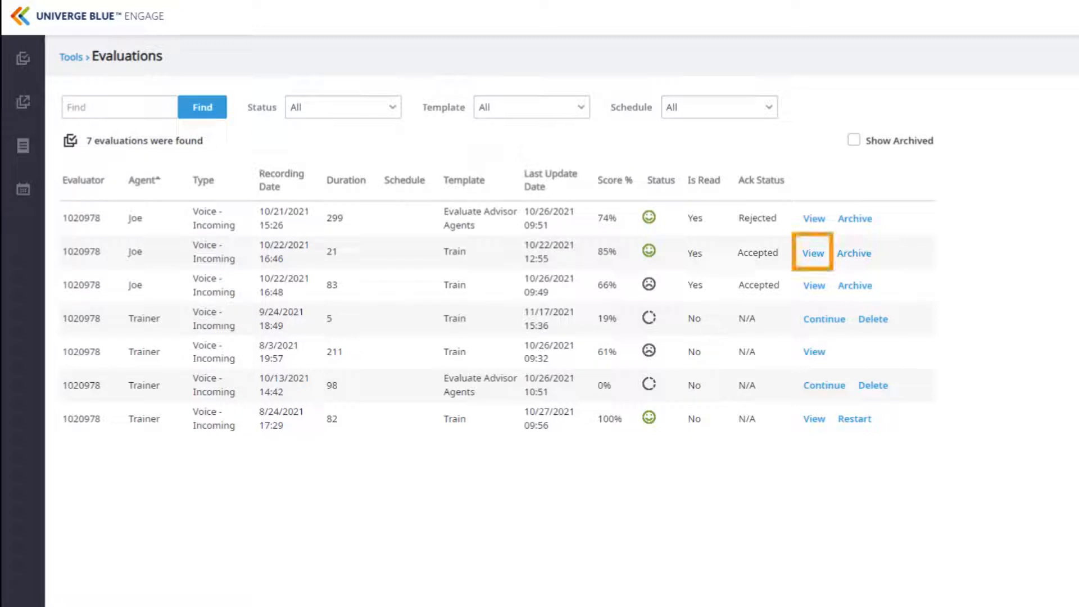
{"action": "mouse_move", "coordinate": [853, 254]}
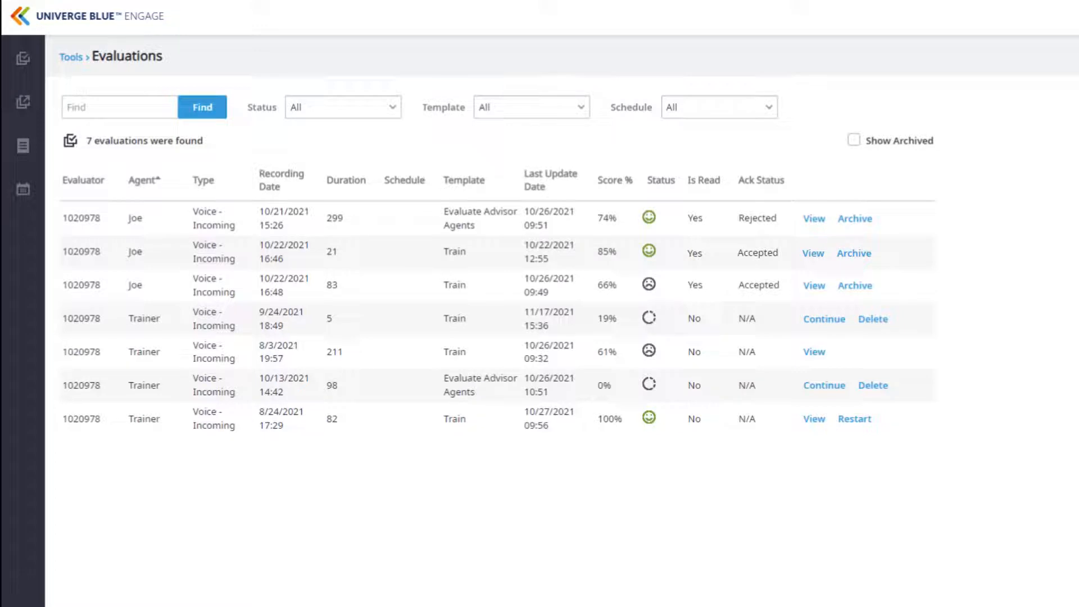
{"action": "left_click", "coordinate": [757, 218]}
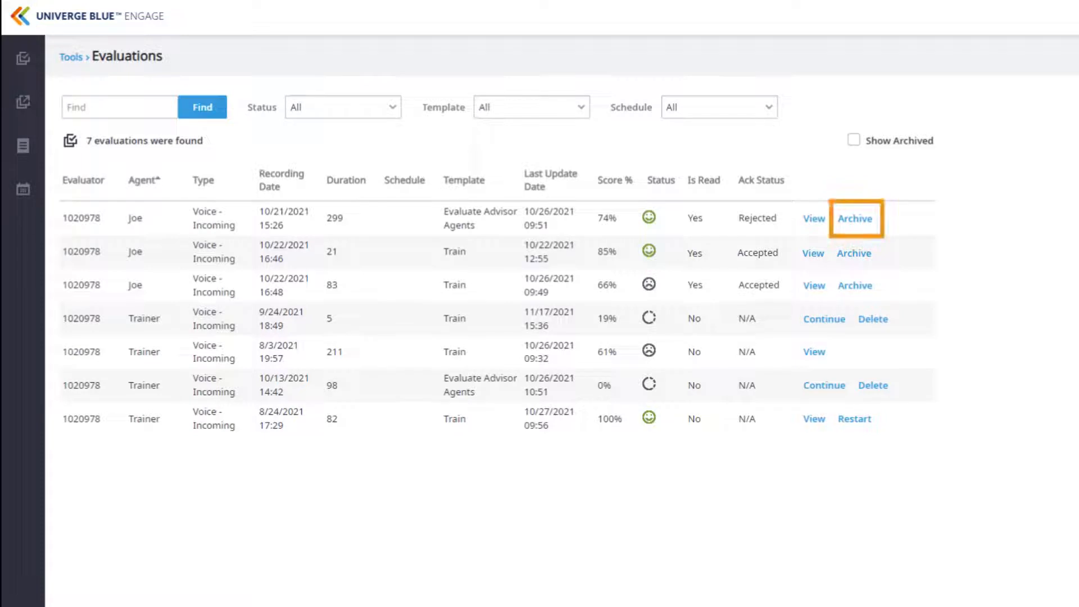
{"action": "mouse_move", "coordinate": [815, 219]}
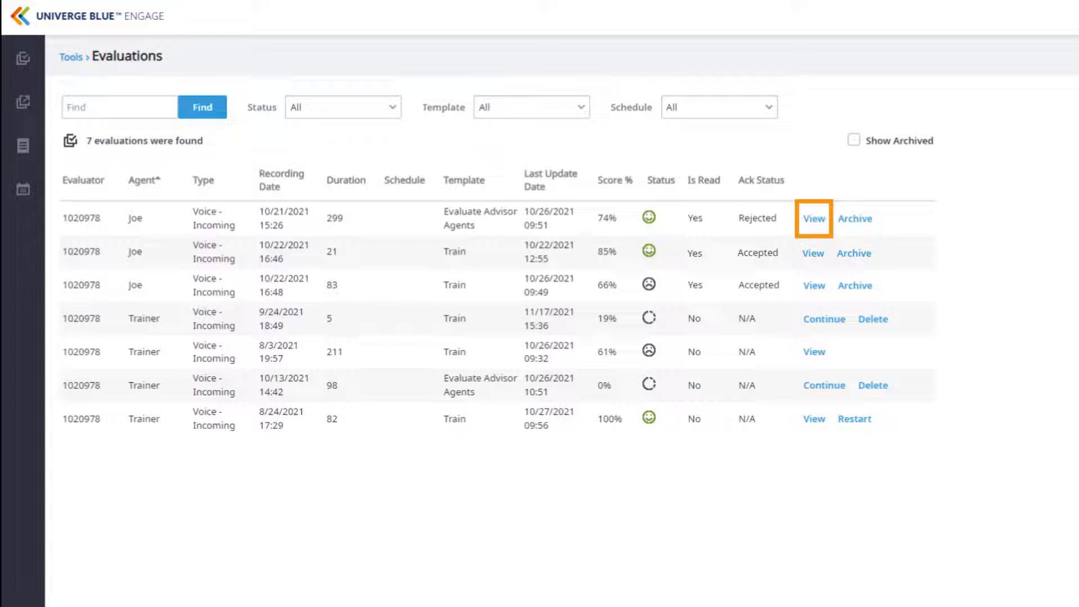
{"action": "left_click", "coordinate": [813, 218]}
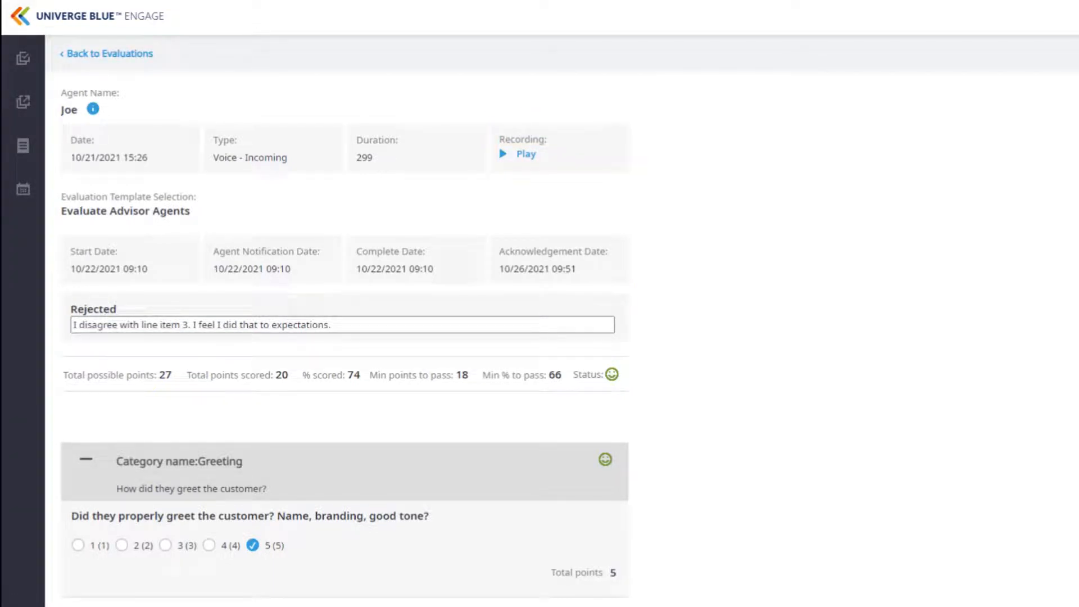
{"action": "left_click", "coordinate": [107, 54]}
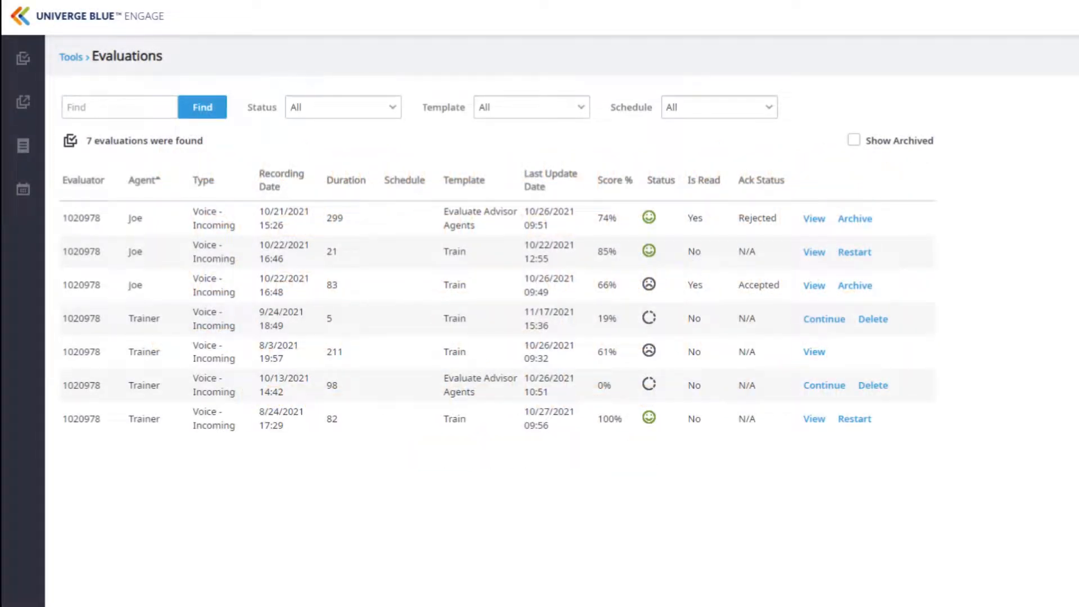
Go to Analysis > Recordings > Voice Recordings to open the recording search form
{"action": "left_click", "coordinate": [22, 56]}
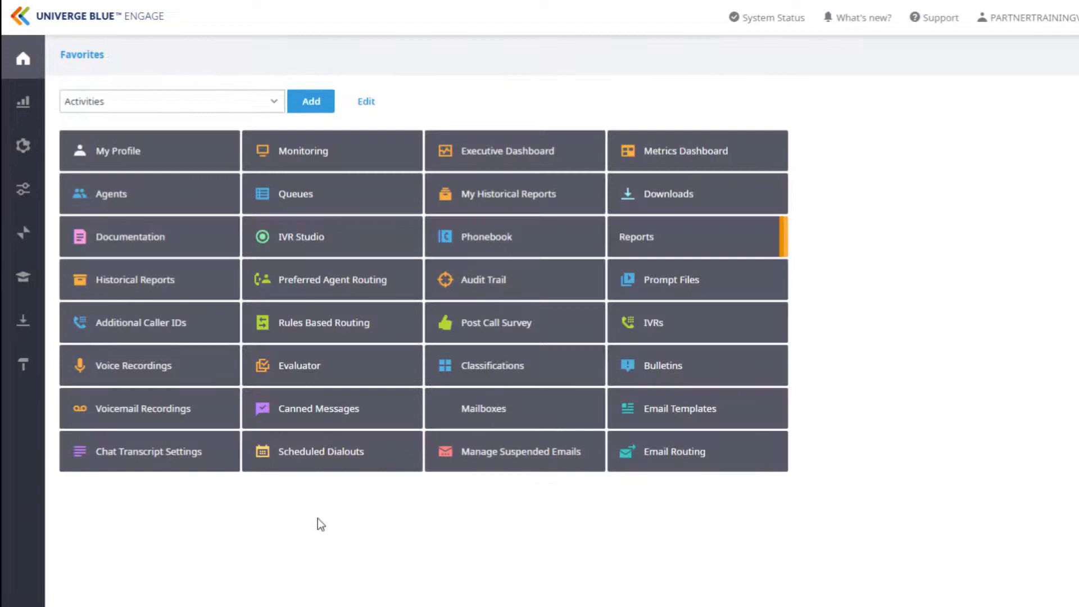
{"action": "mouse_move", "coordinate": [23, 102]}
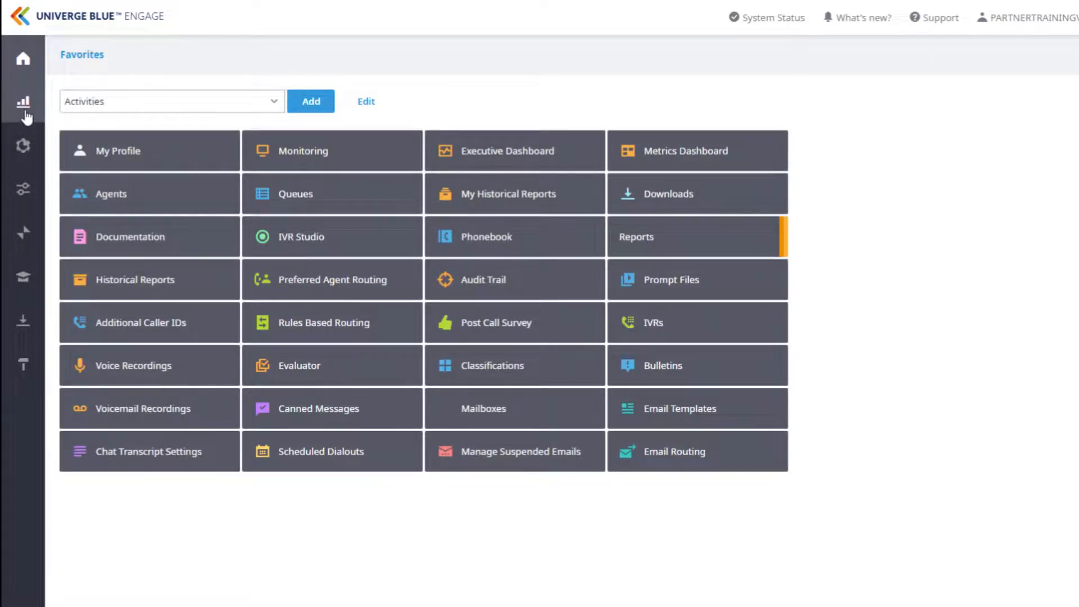
{"action": "left_click", "coordinate": [22, 101]}
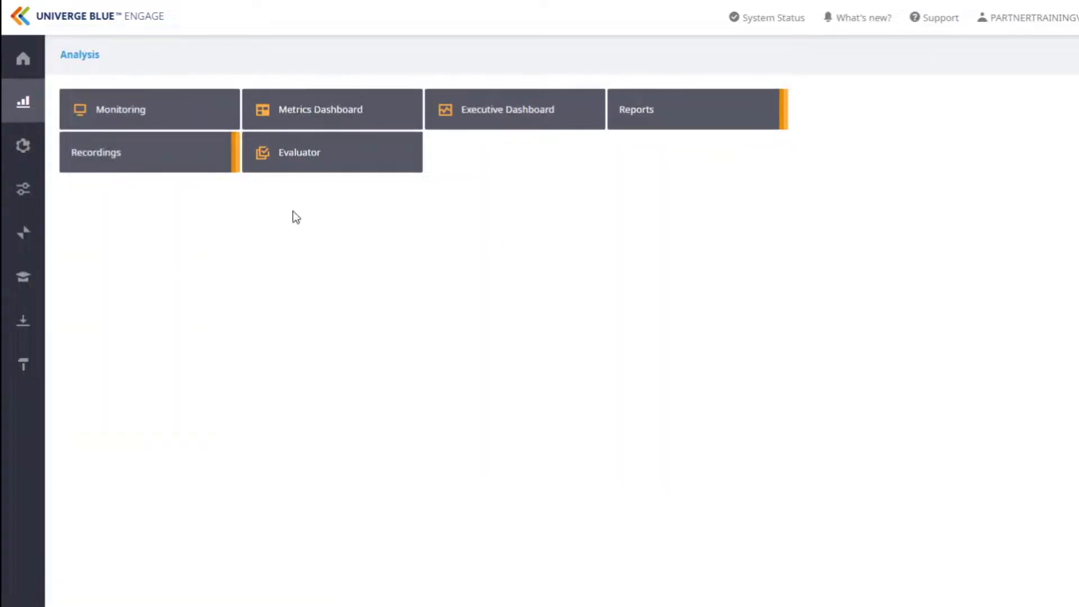
{"action": "left_click", "coordinate": [95, 152]}
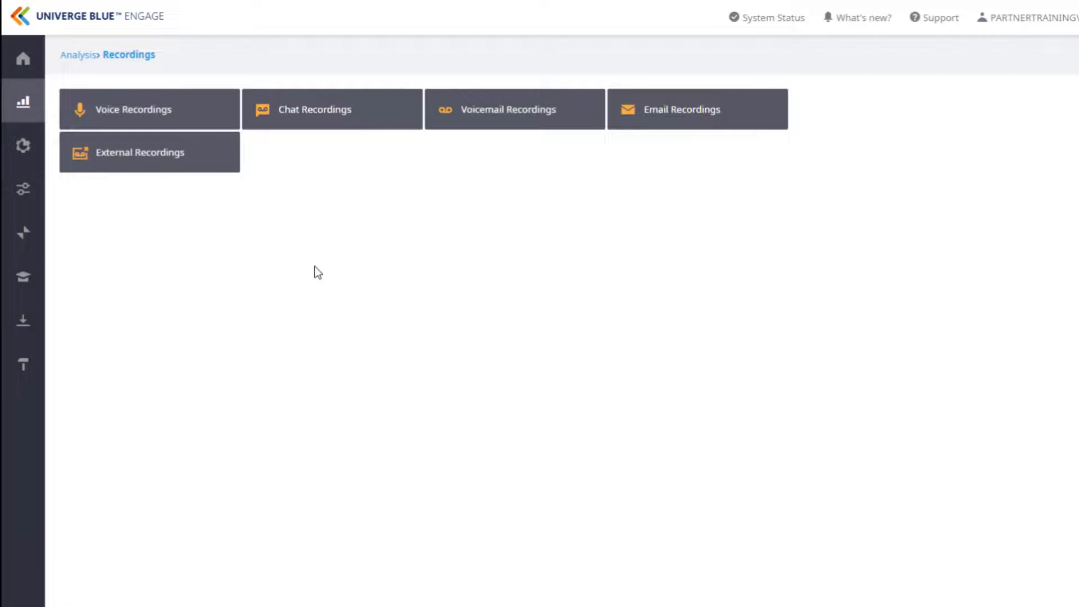
{"action": "left_click", "coordinate": [149, 109]}
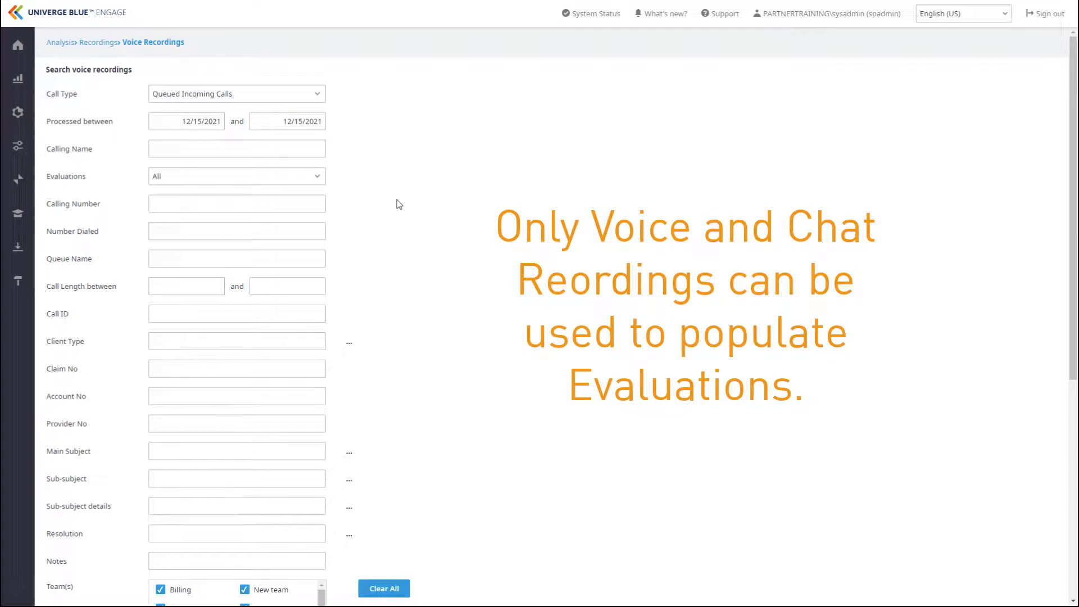
Pick an earlier Processed-between start date so 15 voice recordings are found
{"action": "left_click", "coordinate": [200, 122]}
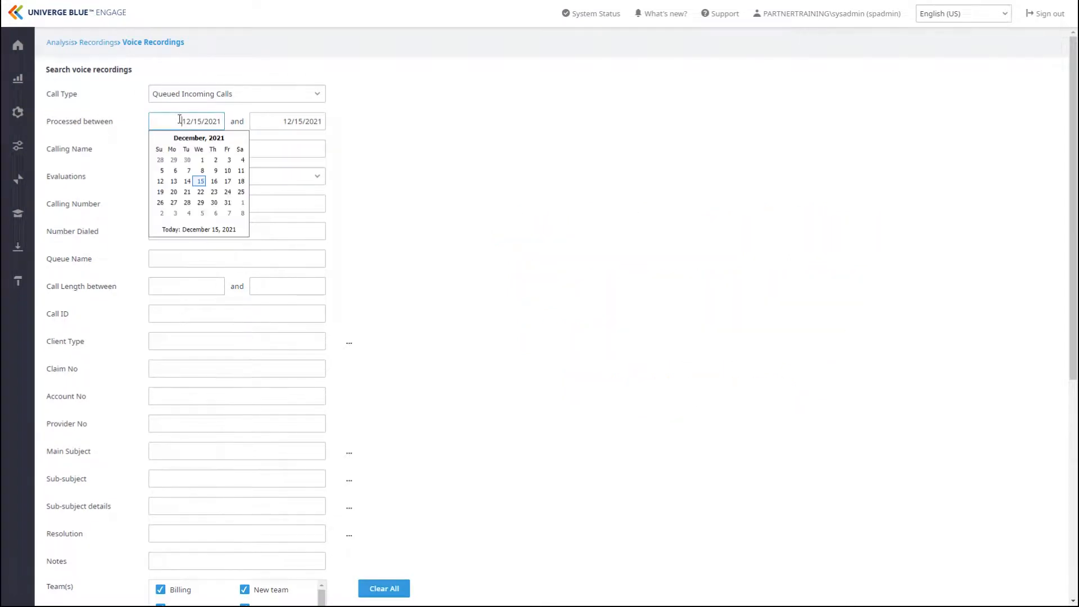
{"action": "left_click", "coordinate": [155, 138]}
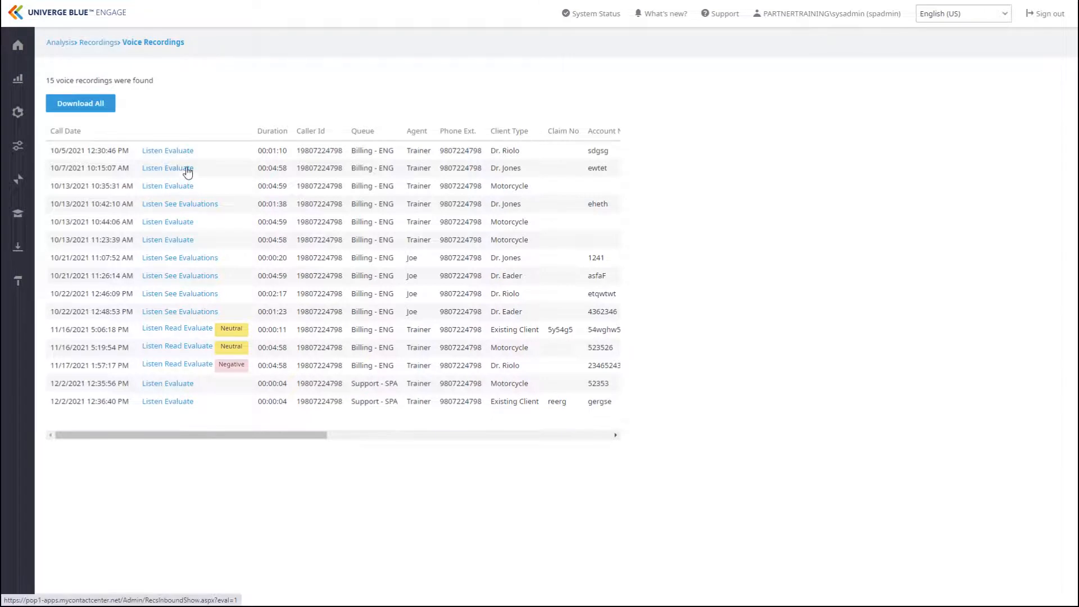
{"action": "left_click", "coordinate": [179, 167]}
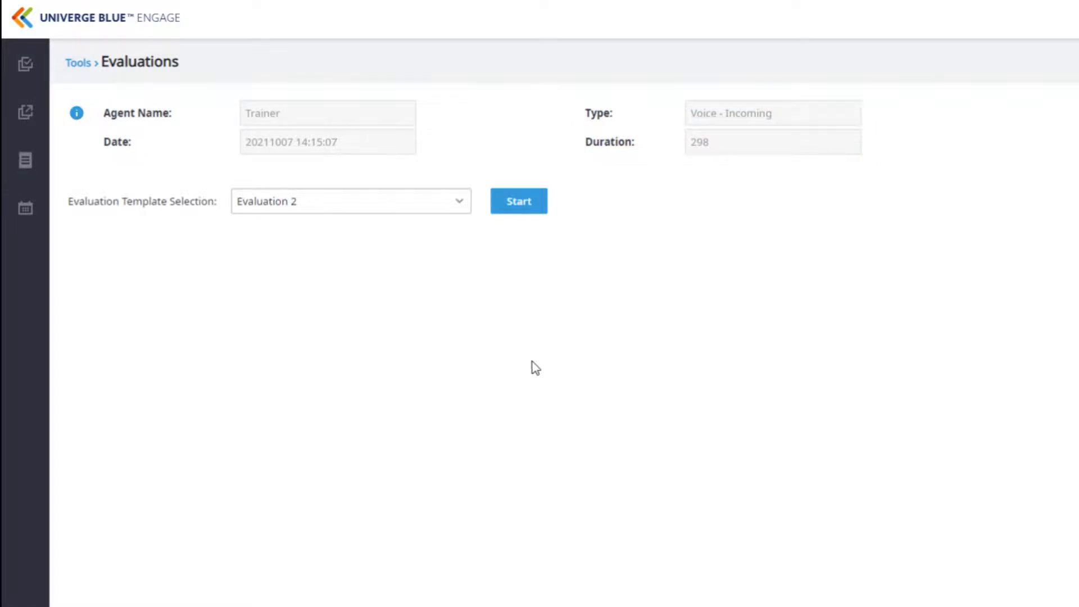
Choose the Sales Evaluation template for Trainer's 10/7/2021 call and start it
{"action": "left_click", "coordinate": [460, 201]}
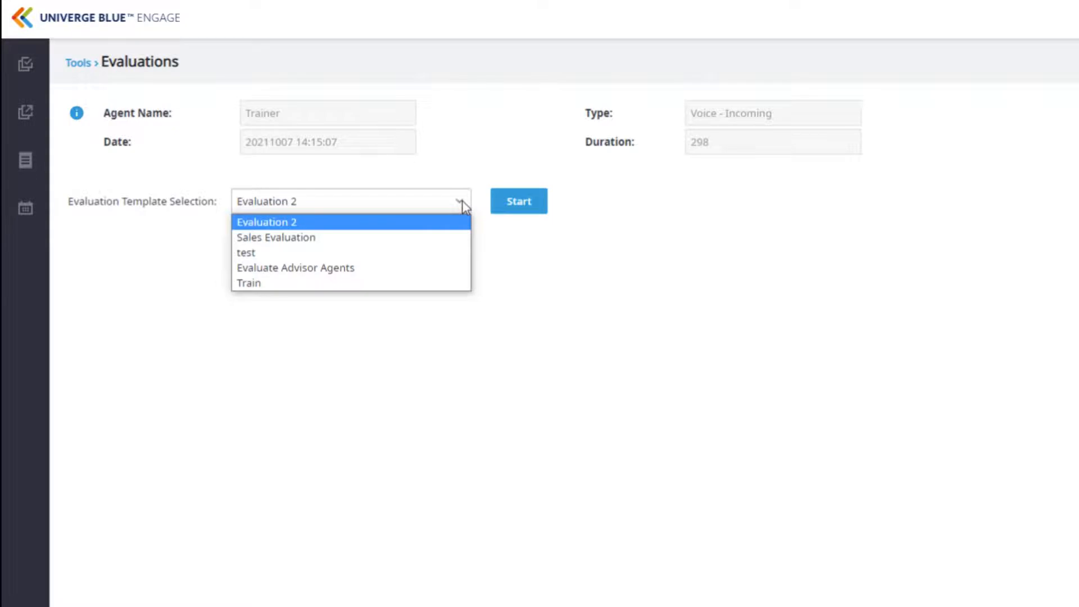
{"action": "left_click", "coordinate": [276, 237]}
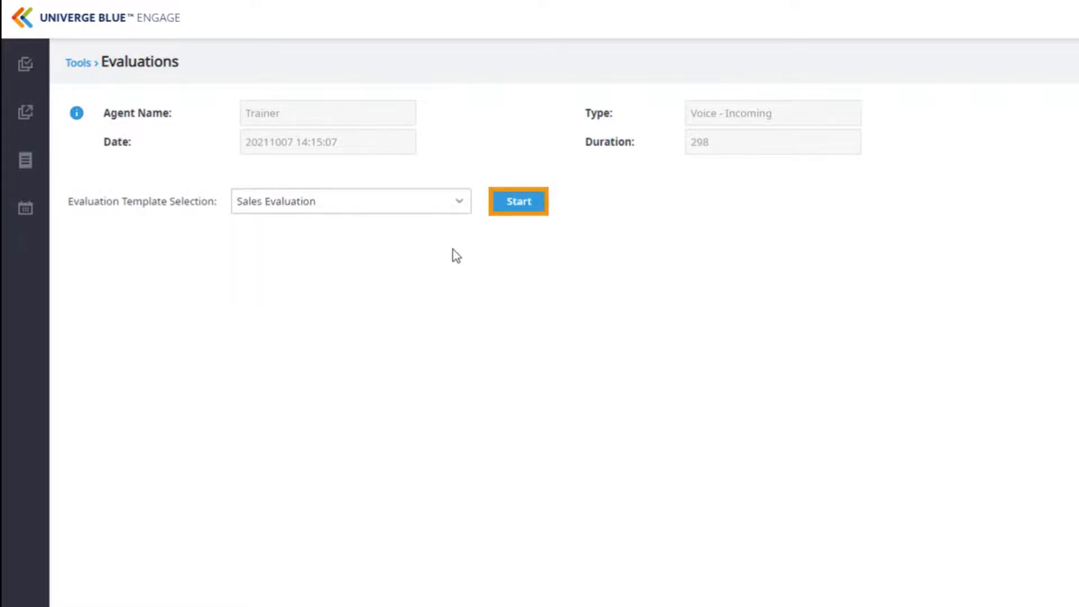
{"action": "mouse_move", "coordinate": [519, 201]}
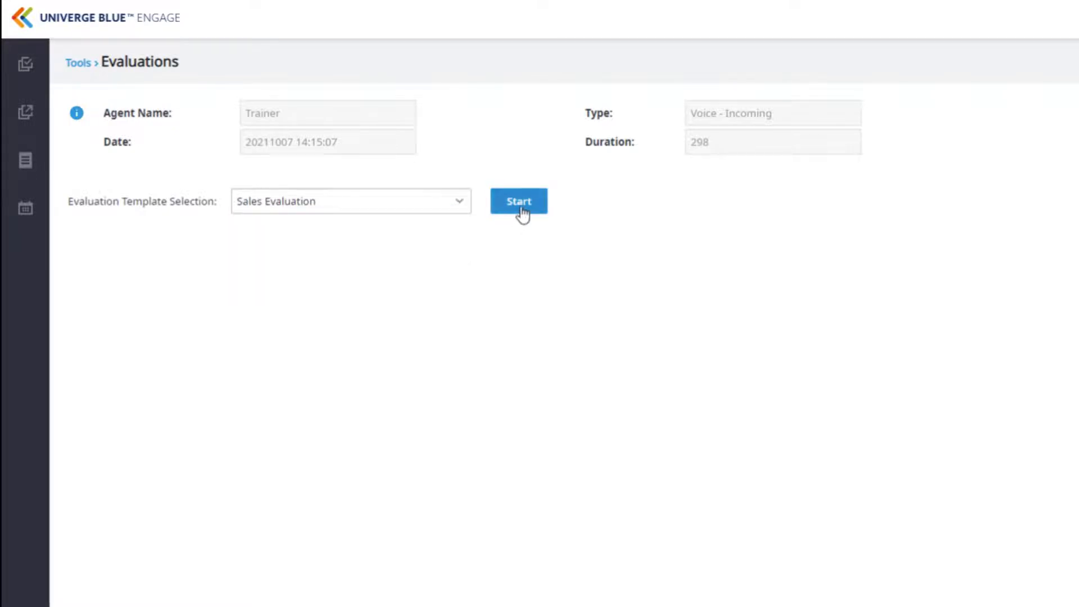
{"action": "left_click", "coordinate": [518, 201]}
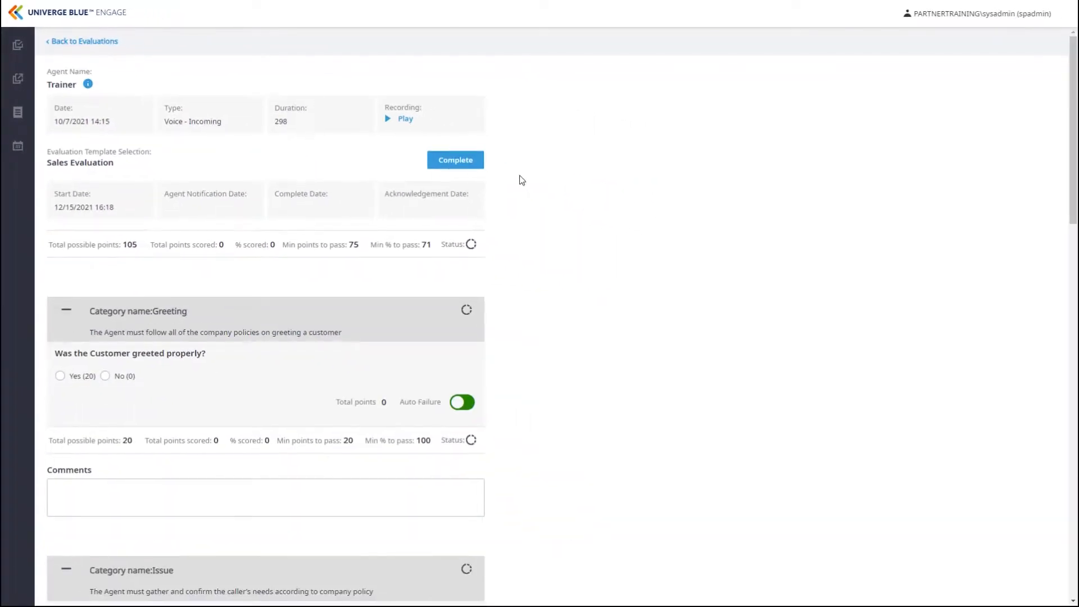
{"action": "mouse_move", "coordinate": [504, 184]}
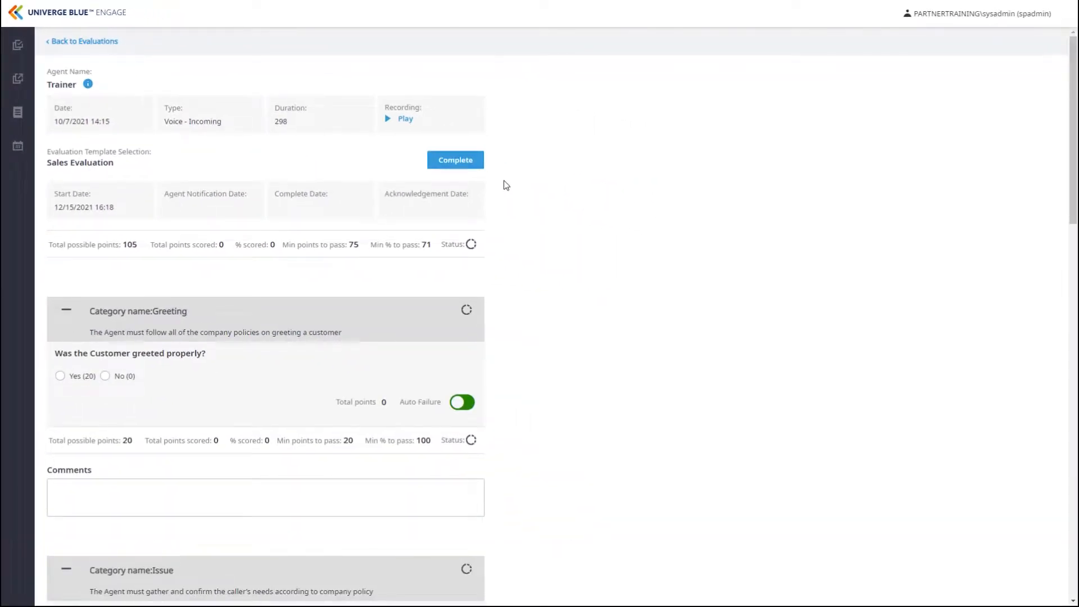
Answer Yes (20) to the greeting question with comment 'They did a good job'
{"action": "scroll", "scroll_direction": "down", "scroll_amount": 3}
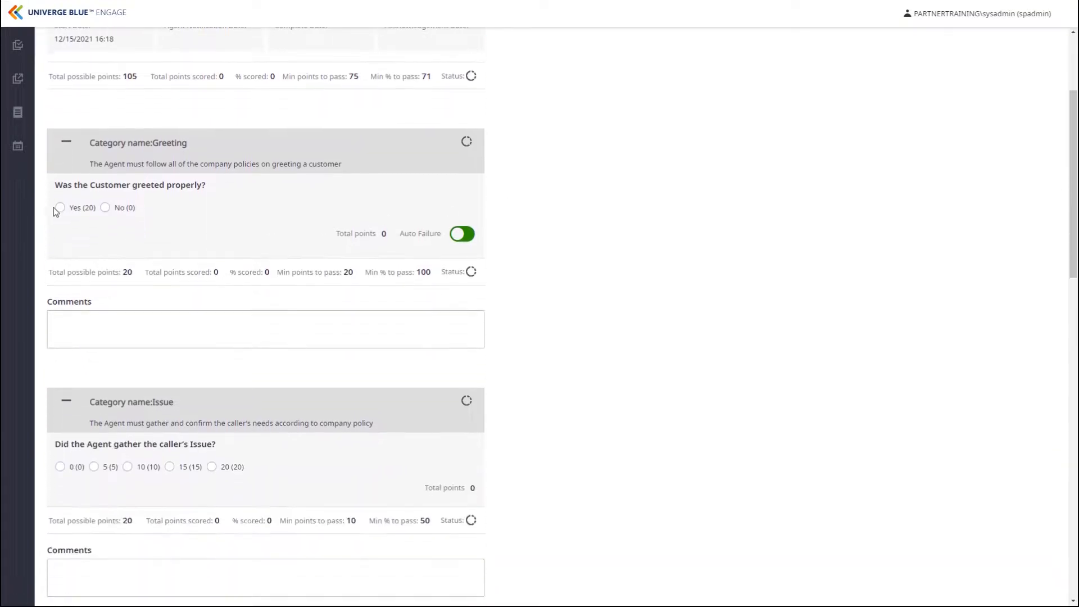
{"action": "left_click", "coordinate": [58, 208]}
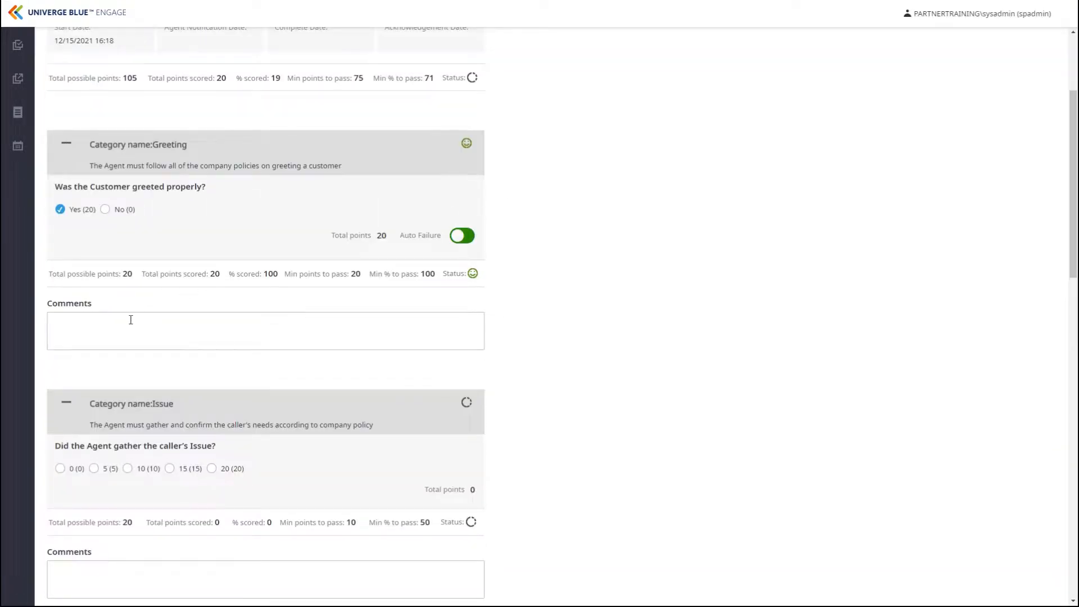
{"action": "type", "text": "They did"}
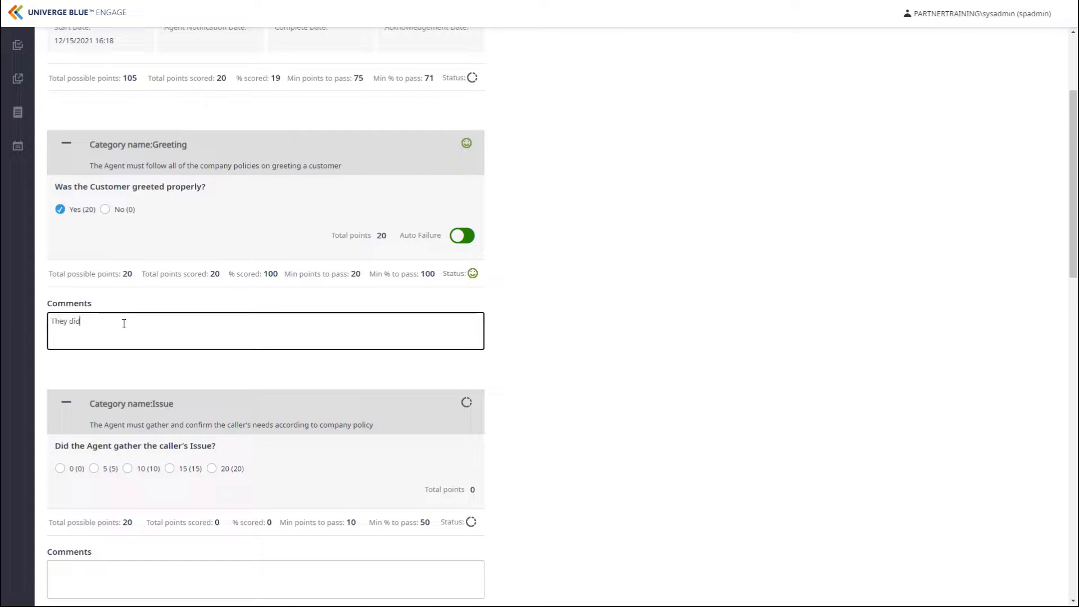
{"action": "type", "text": "a good job"}
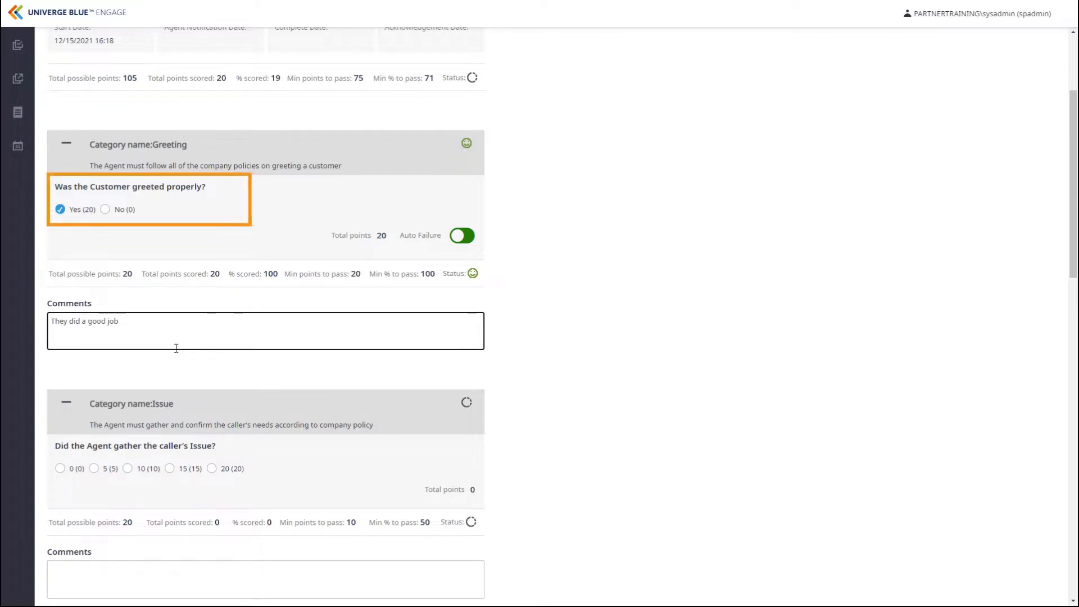
Score the Issue question 10 and the Body question Mostly (15)
{"action": "scroll", "scroll_direction": "down", "scroll_amount": 3}
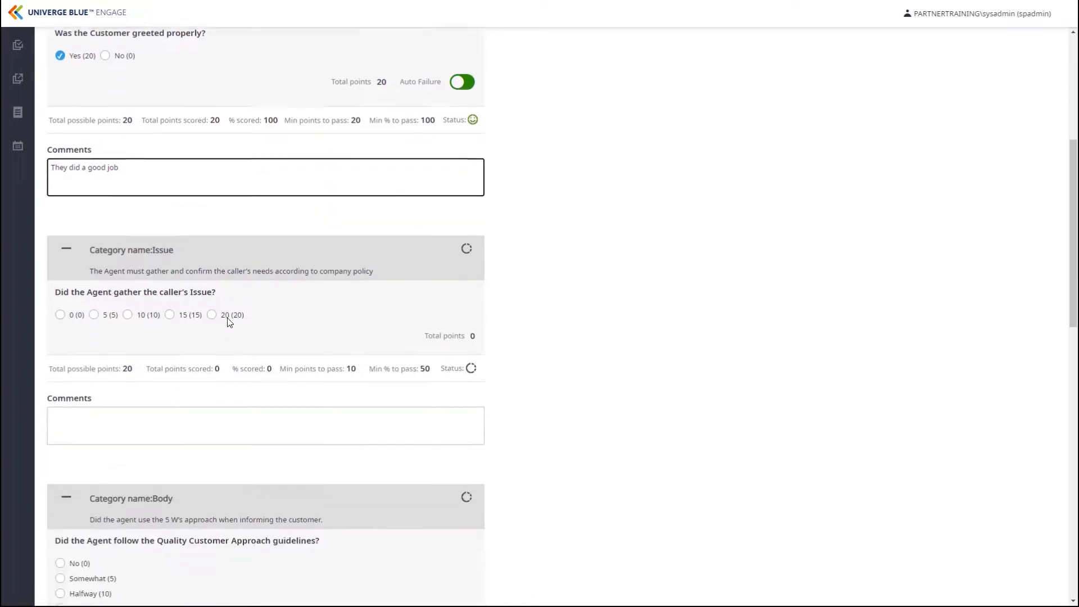
{"action": "left_click", "coordinate": [128, 315]}
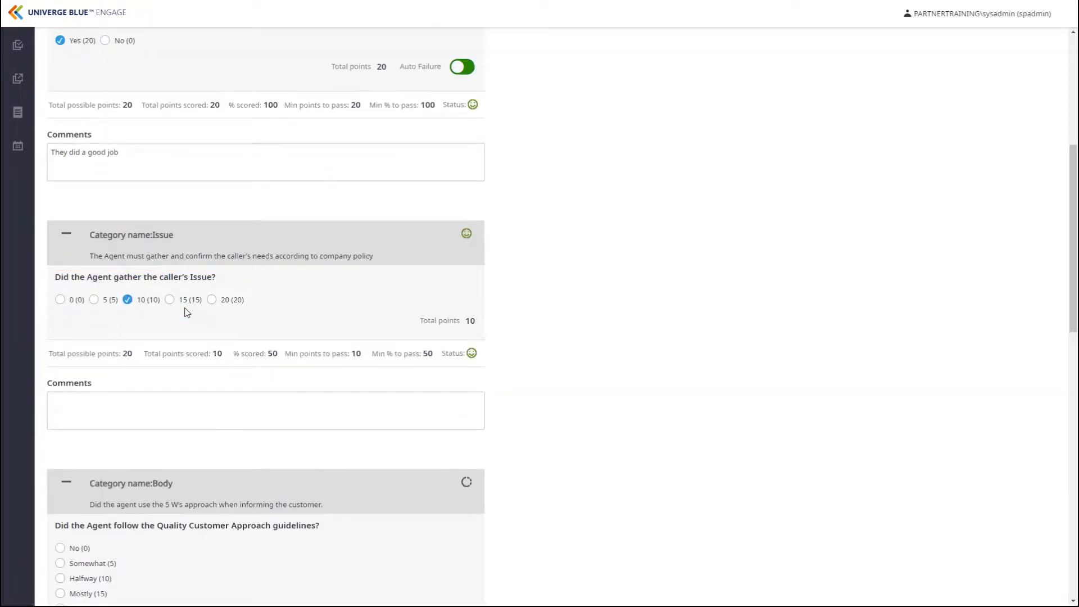
{"action": "scroll", "scroll_direction": "down", "scroll_amount": 3}
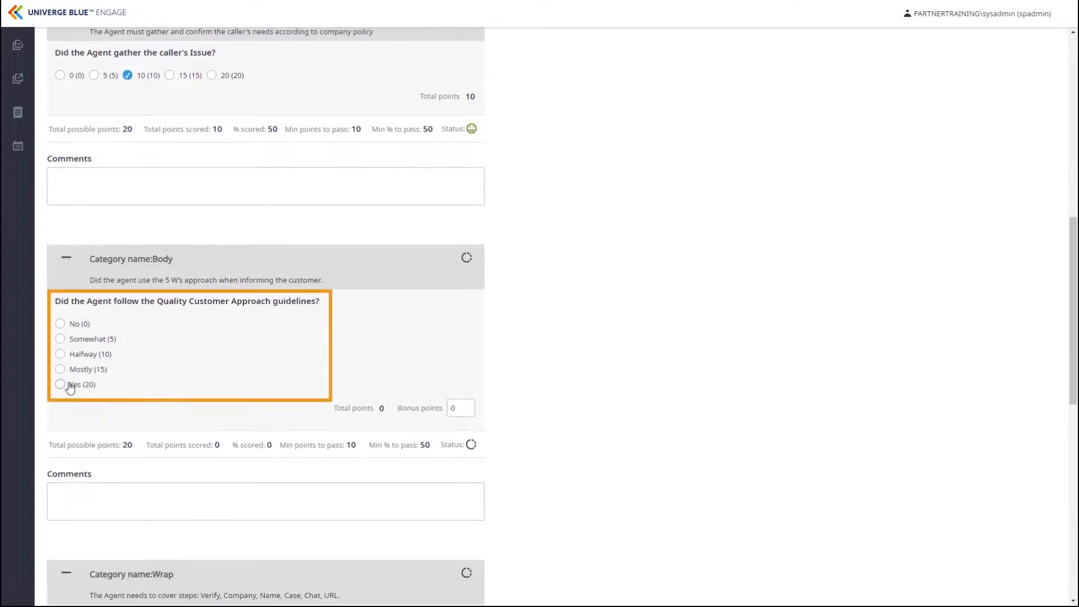
{"action": "left_click", "coordinate": [61, 369]}
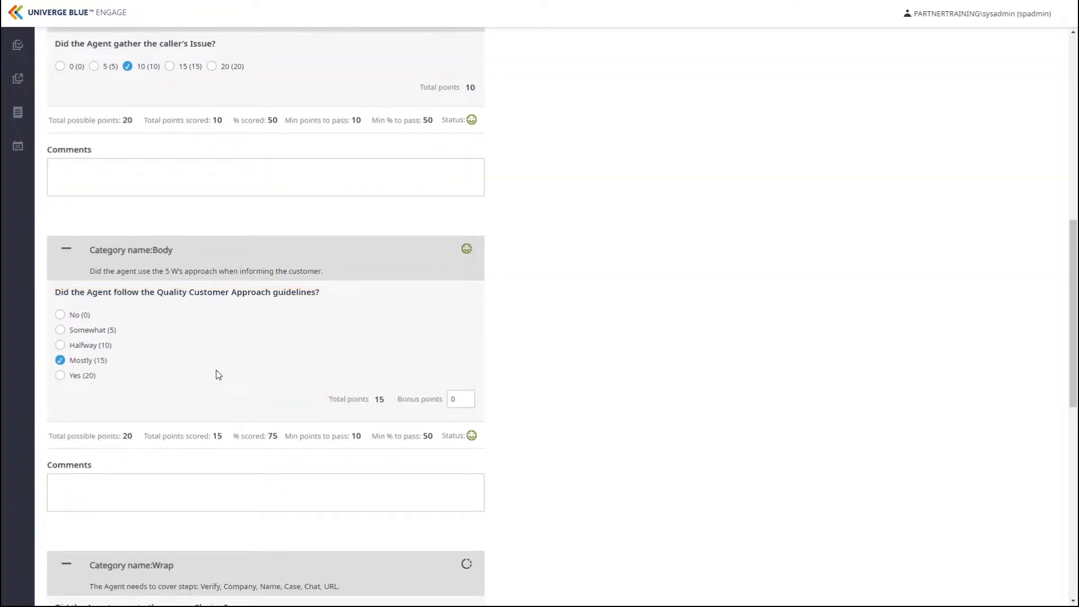
Tick Verify Completion, Company Name, Agent Name and Case # in the closing
{"action": "scroll", "scroll_direction": "down", "scroll_amount": 3}
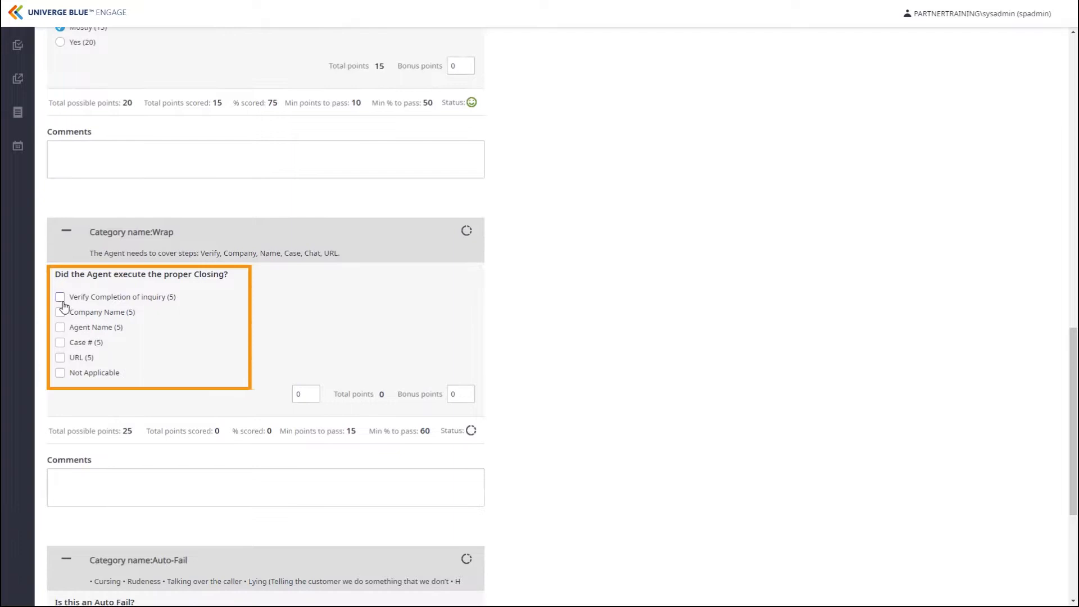
{"action": "left_click", "coordinate": [60, 297]}
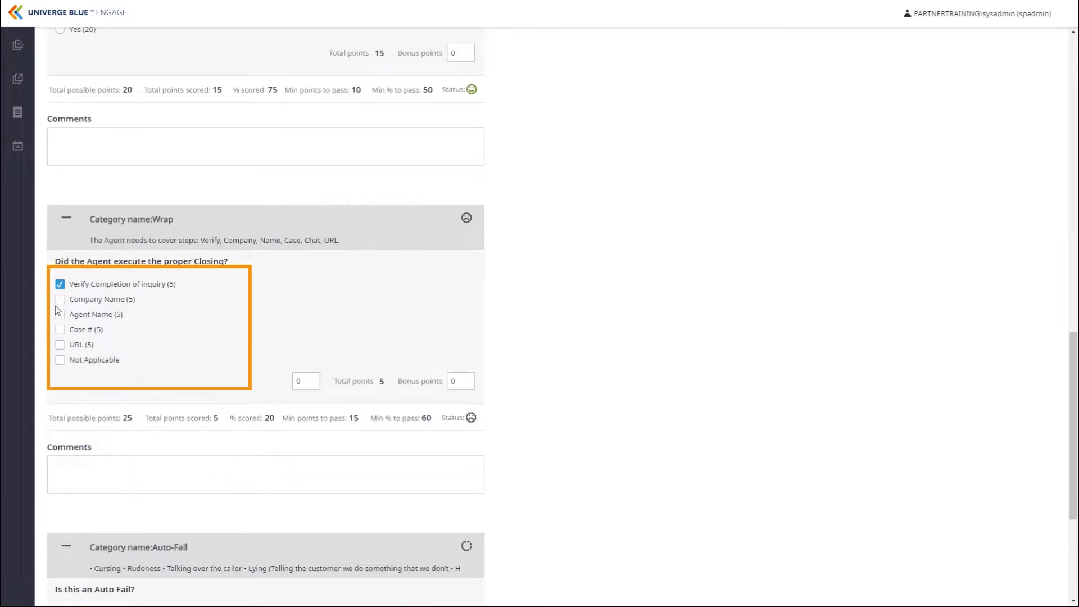
{"action": "left_click", "coordinate": [60, 300]}
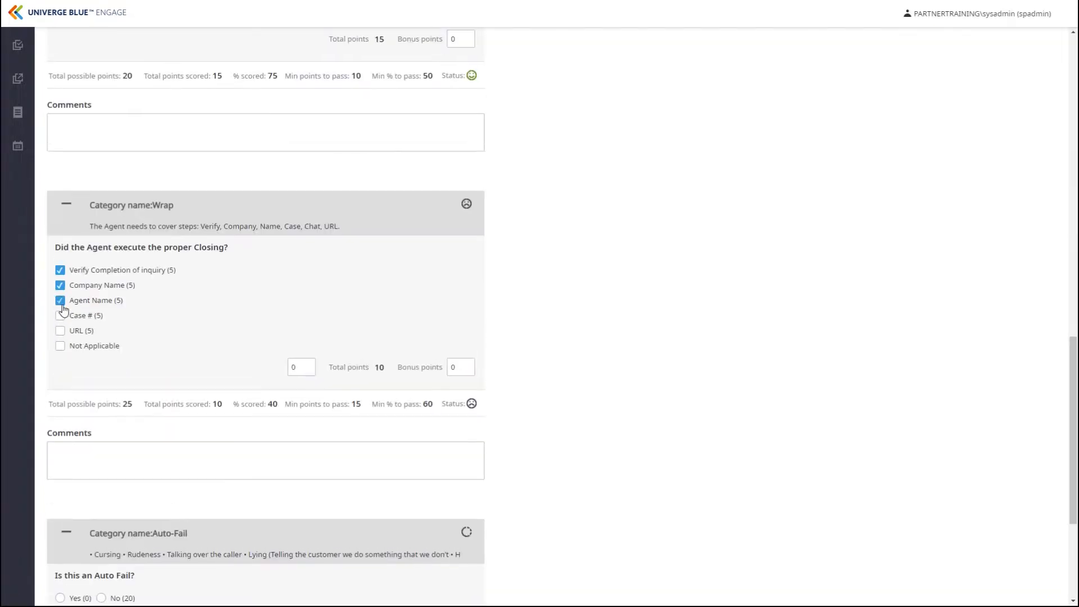
{"action": "left_click", "coordinate": [60, 315]}
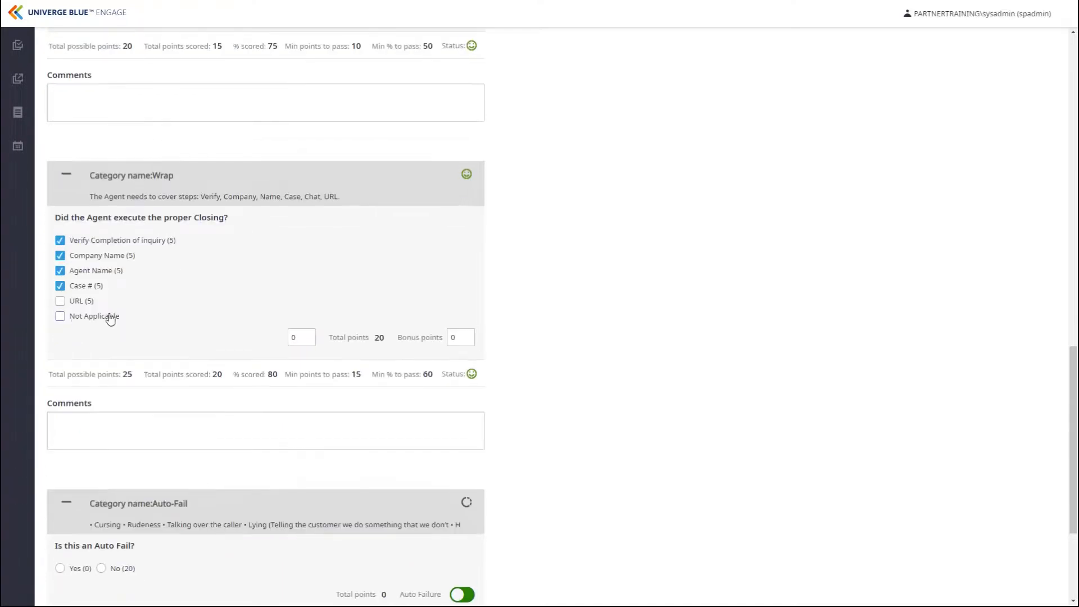
{"action": "scroll", "scroll_direction": "down", "scroll_amount": 3}
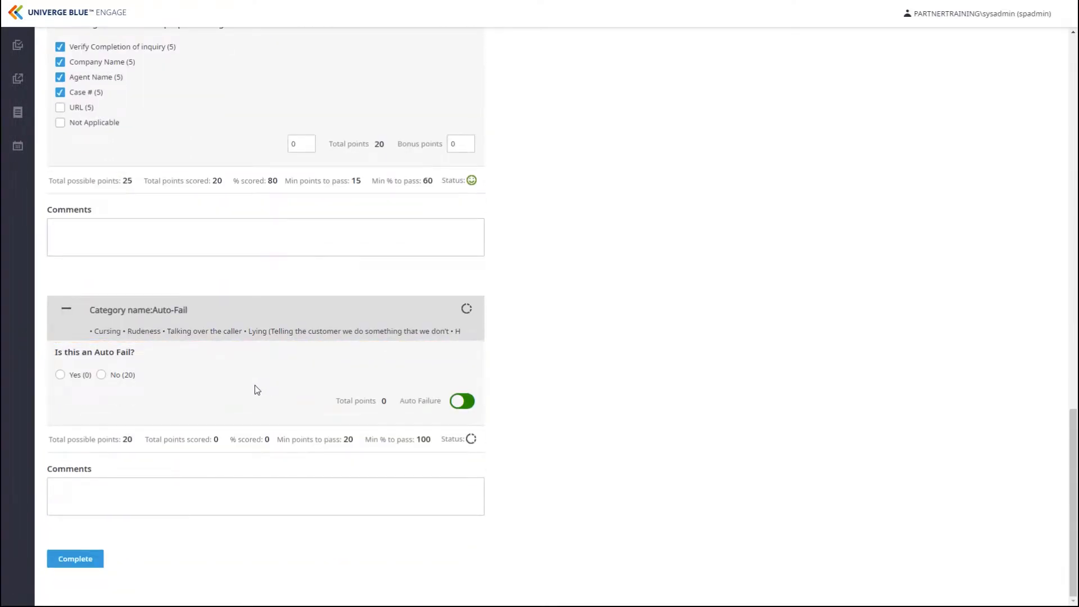
Mark Auto Fail Yes and complete the evaluation at 65 of 105 (61%)
{"action": "left_click", "coordinate": [60, 374]}
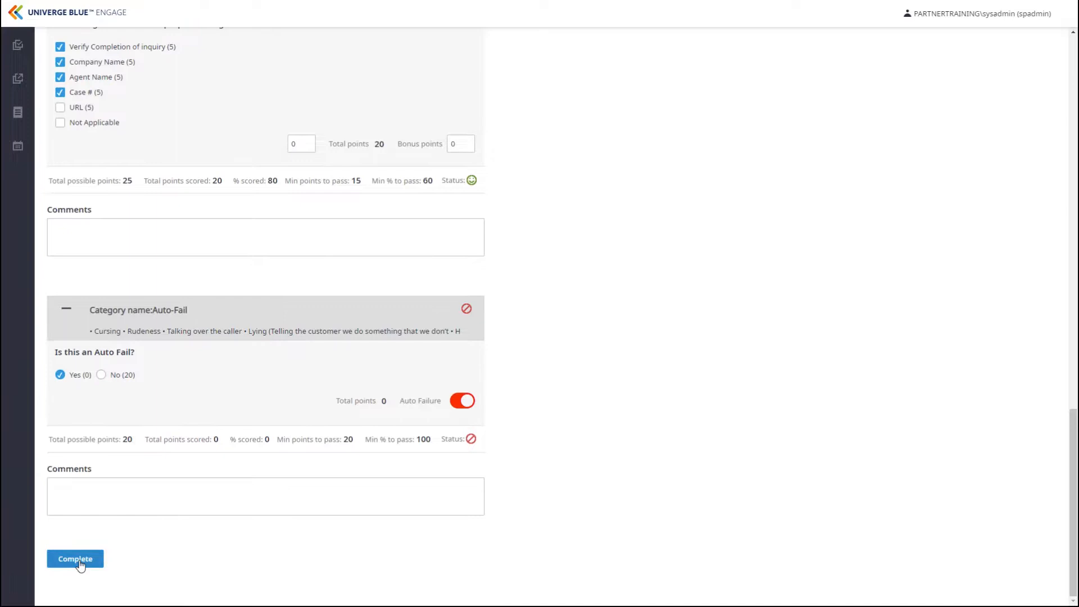
{"action": "left_click", "coordinate": [74, 558]}
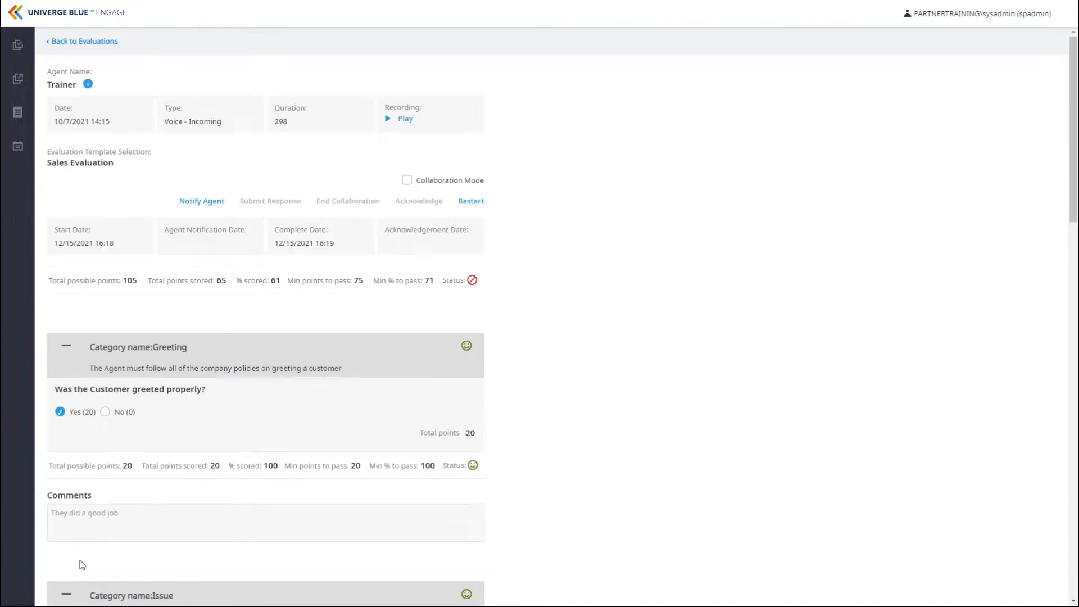
{"action": "mouse_move", "coordinate": [557, 342]}
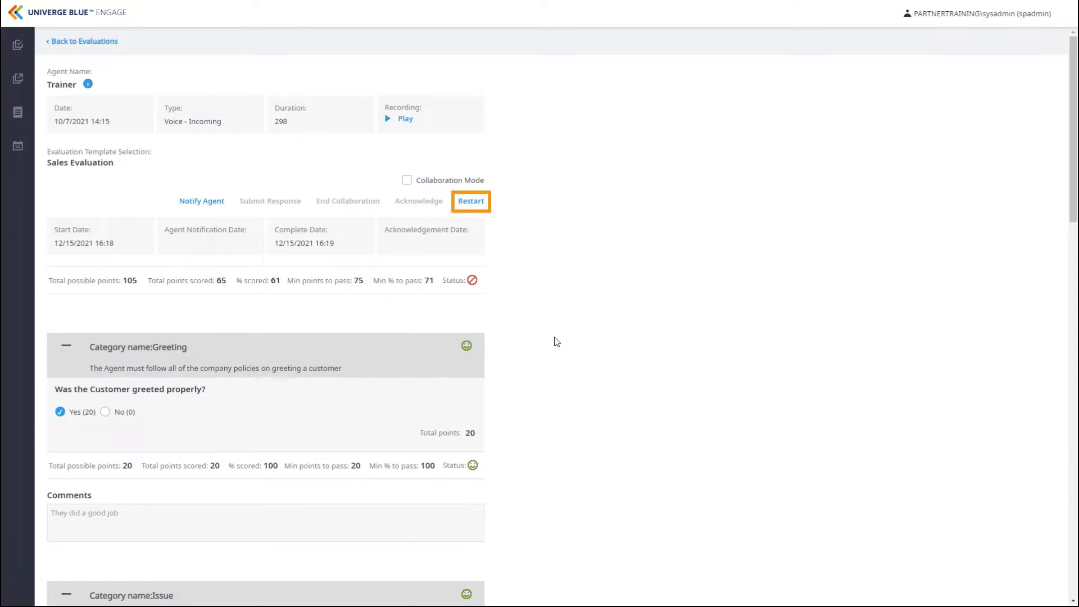
{"action": "mouse_move", "coordinate": [554, 341]}
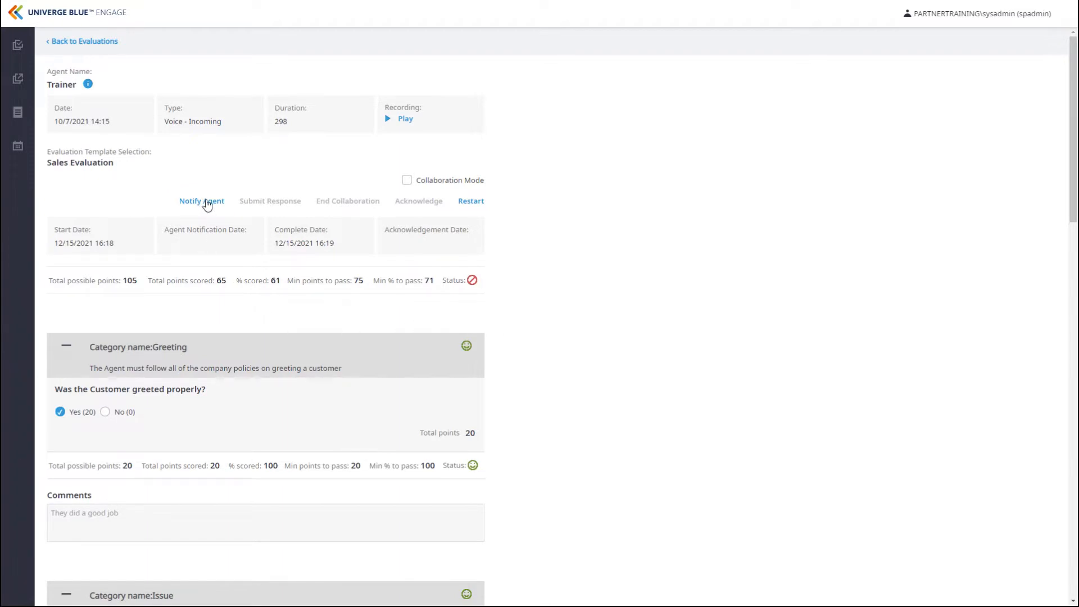
Notify agent Trainer of the 61% Sales Evaluation, then go back to the Evaluations list
{"action": "left_click", "coordinate": [201, 201]}
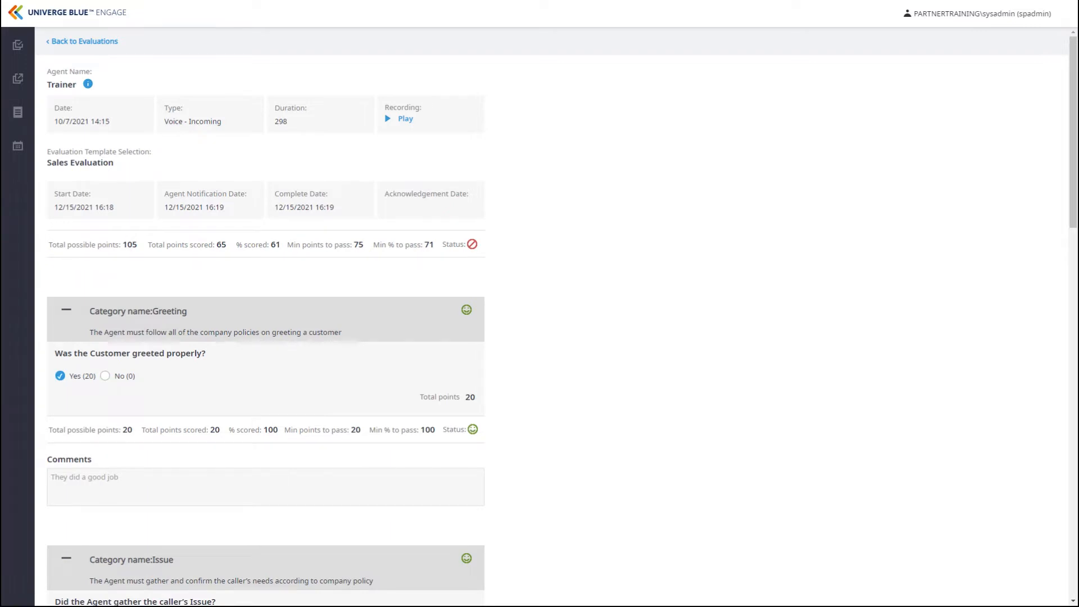
{"action": "left_click", "coordinate": [81, 41]}
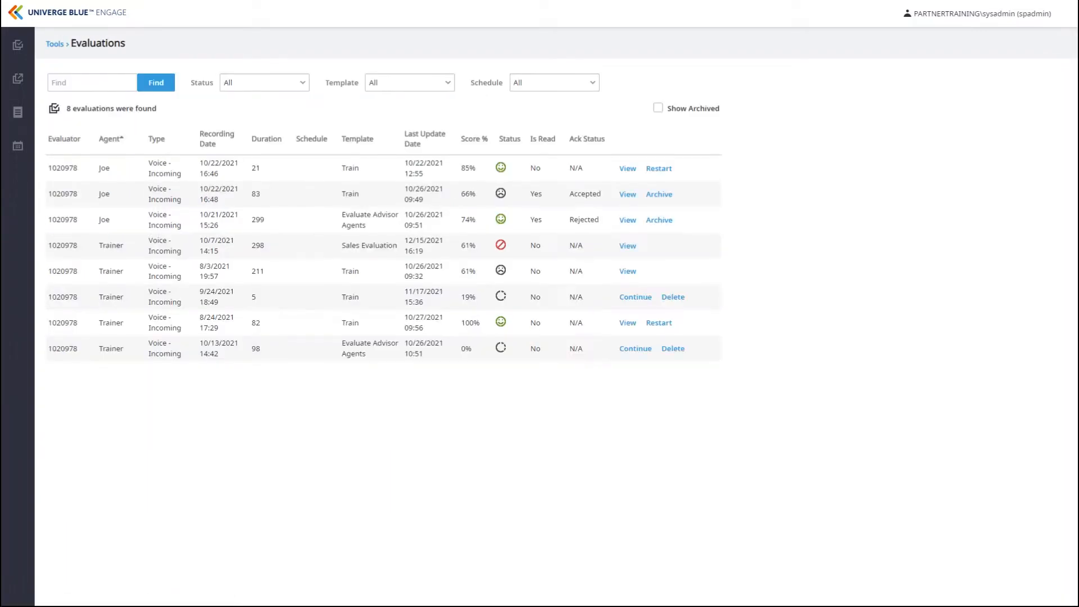